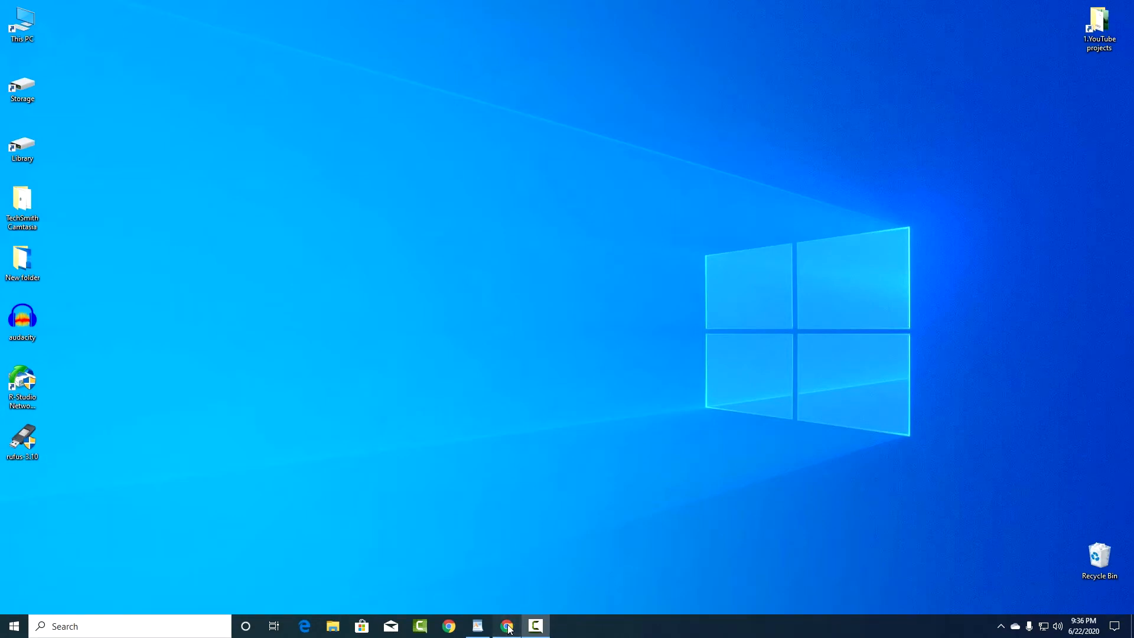
Step: Open Google Chrome showing the Acronis True Image 2020 page, with the Rufus site in another tab
click(506, 625)
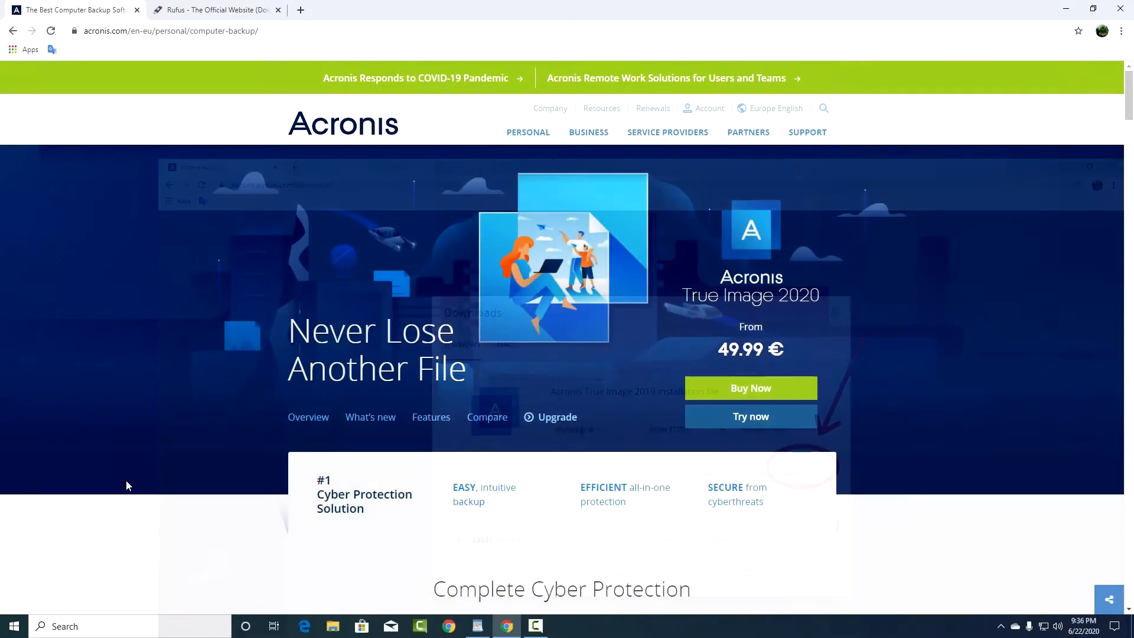
Step: Show the Rufus site's Download section listing Rufus 3.11 and its portable version
click(214, 10)
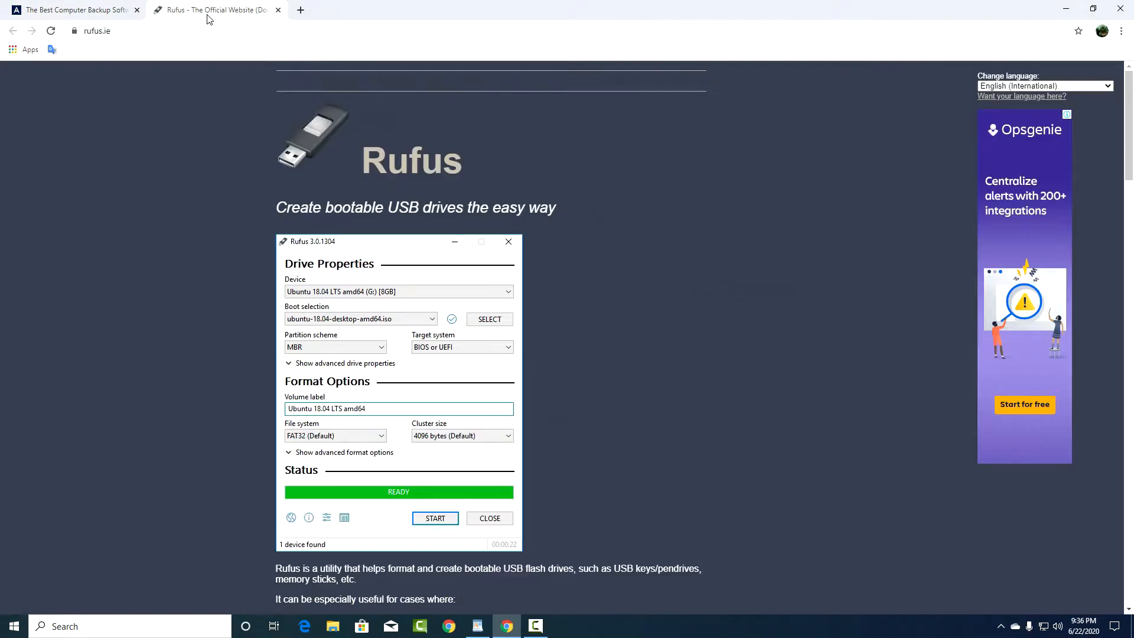
mouse_move(134, 290)
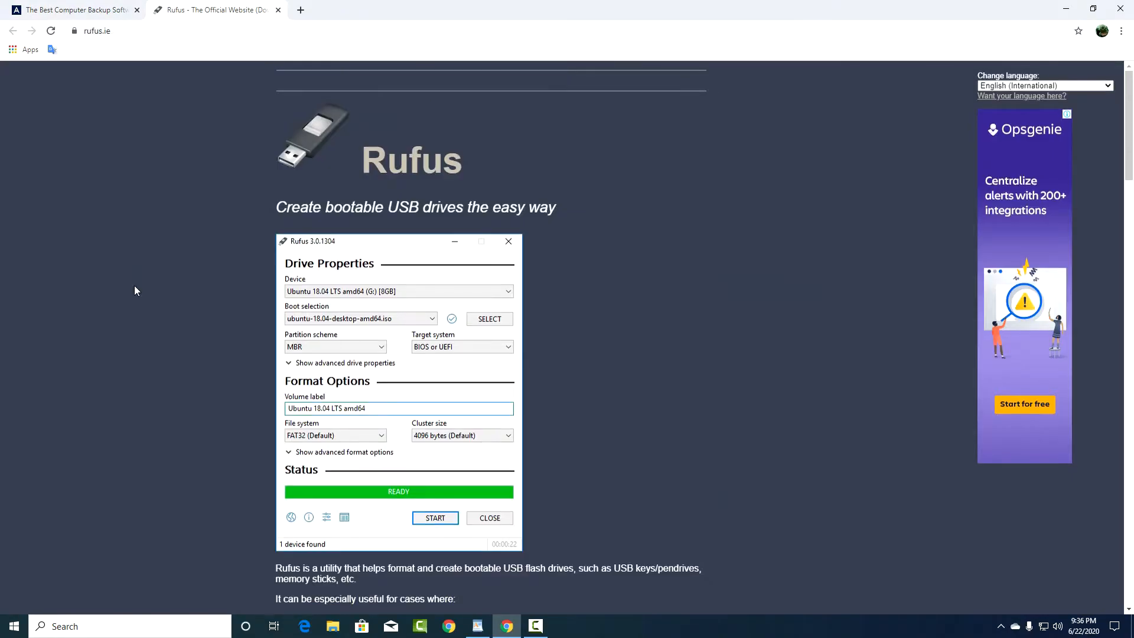
scroll(down, 3)
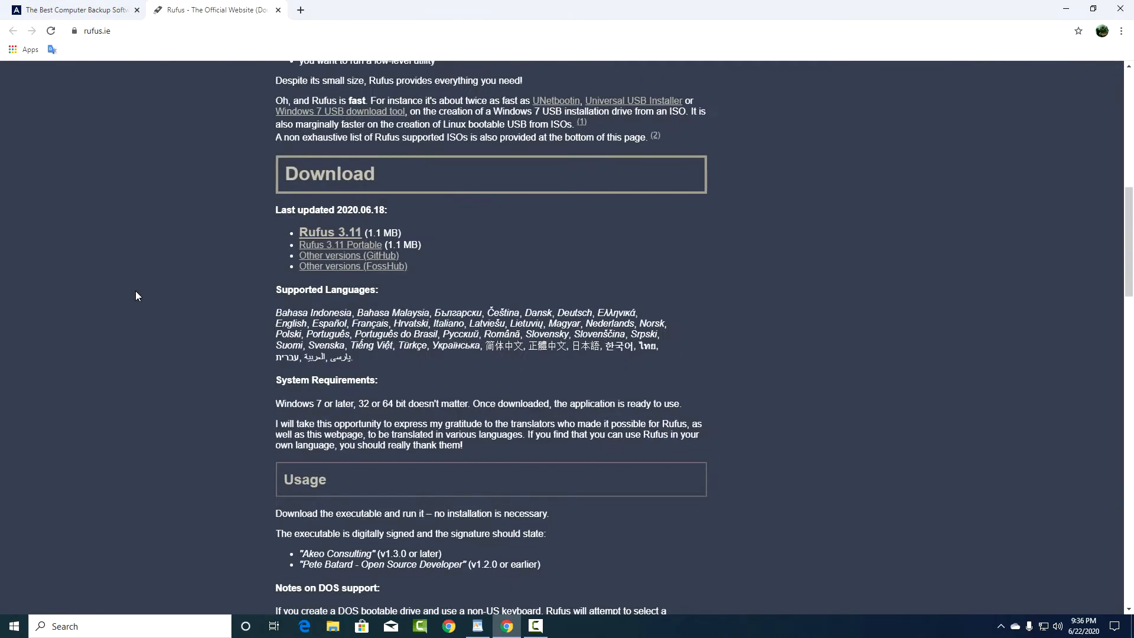
mouse_move(139, 301)
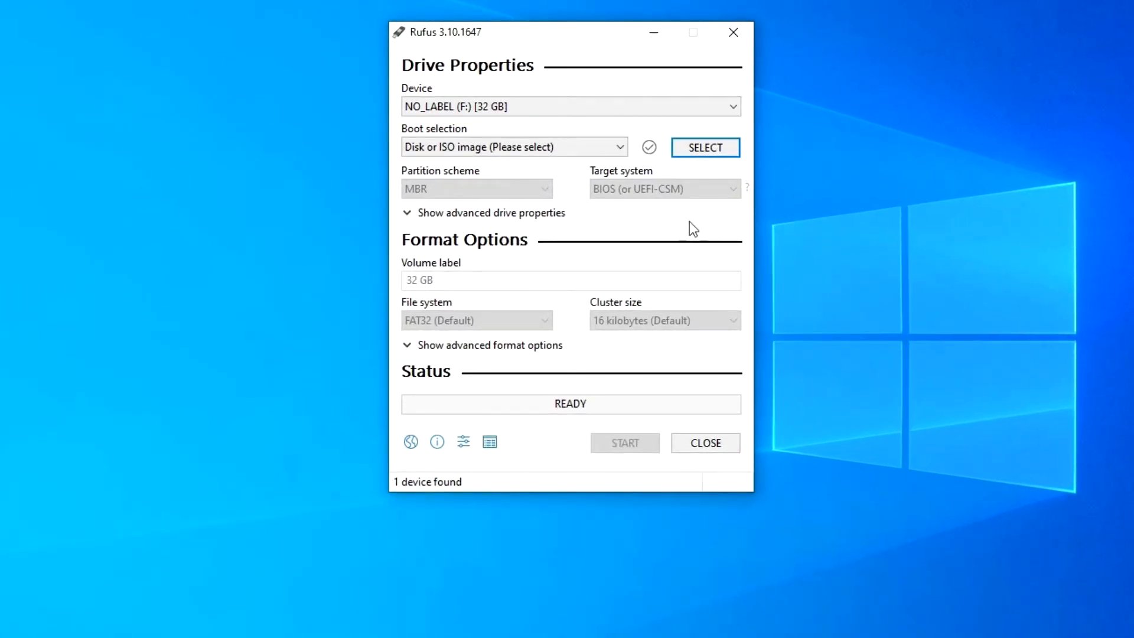
Step: Write AcronisTrueImage2019_17750.iso to the 32 GB USB drive in DD image mode, accepting data erasure
click(703, 147)
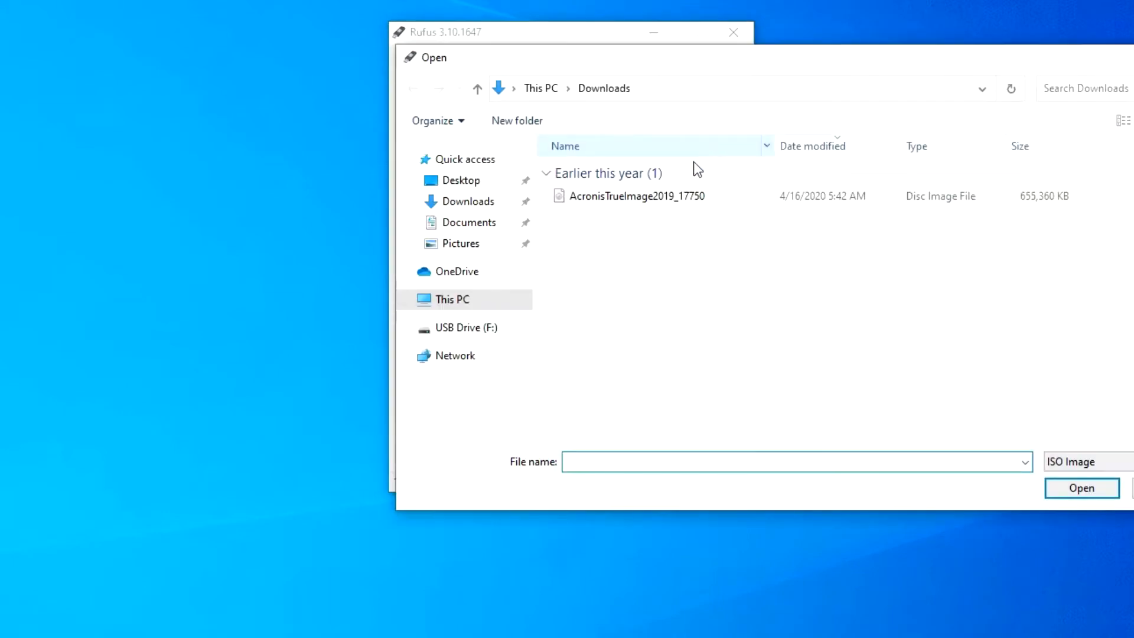
click(635, 195)
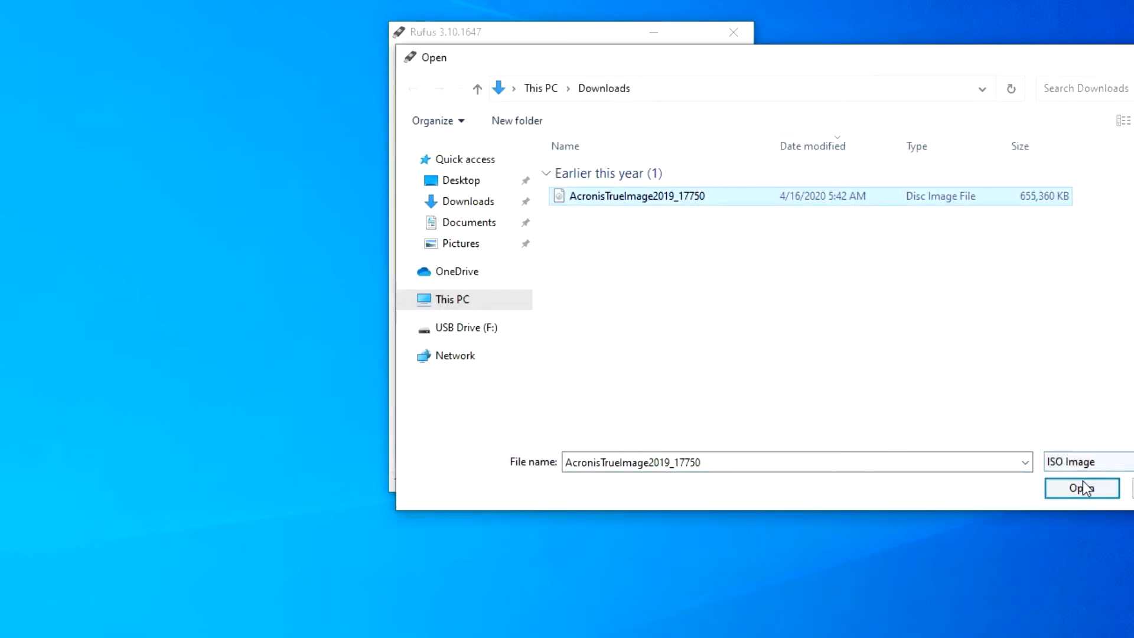
click(1082, 487)
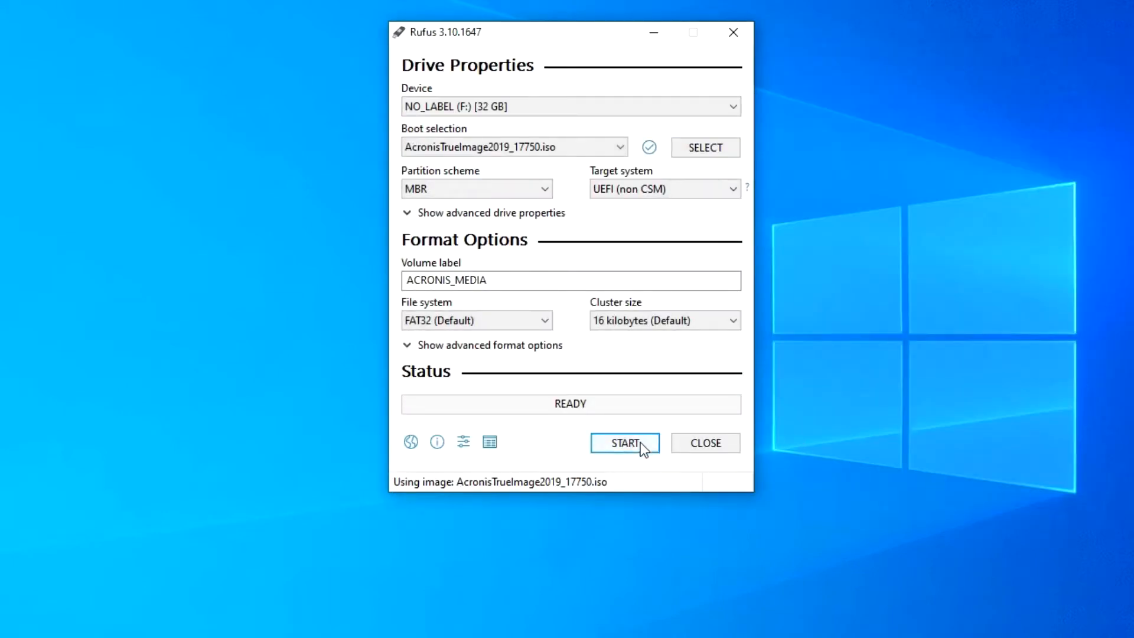
click(623, 442)
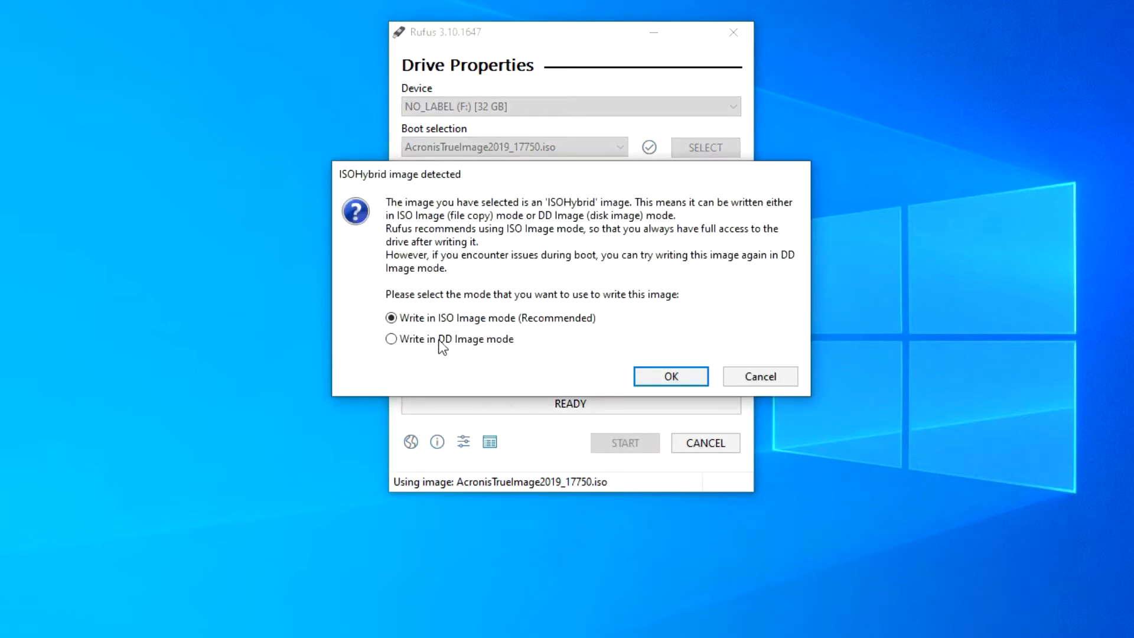
click(390, 338)
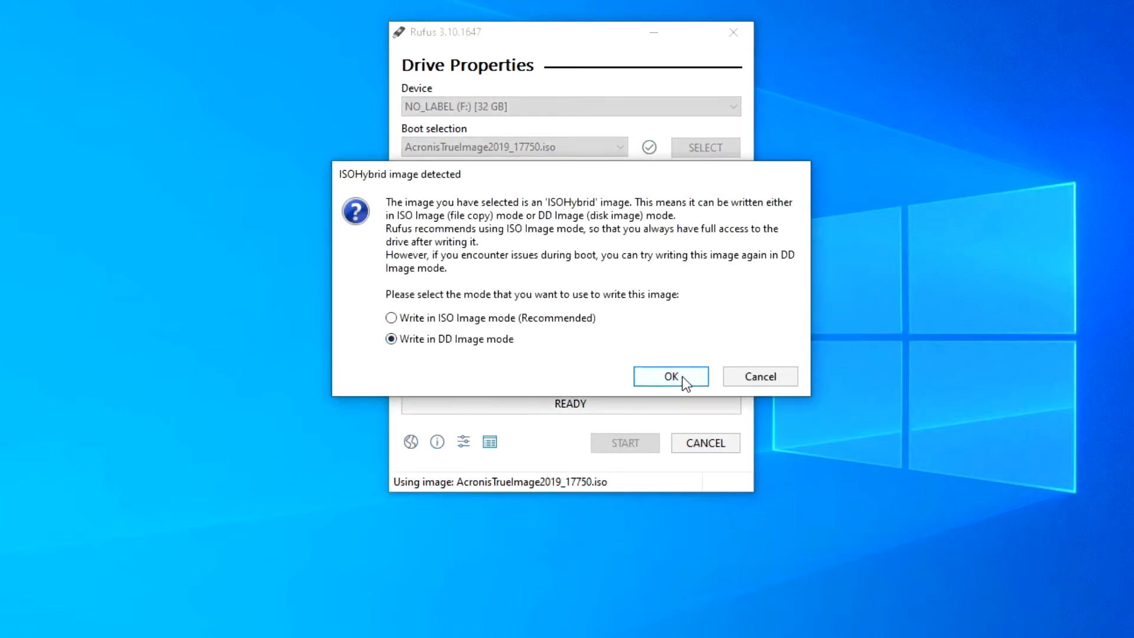
click(669, 376)
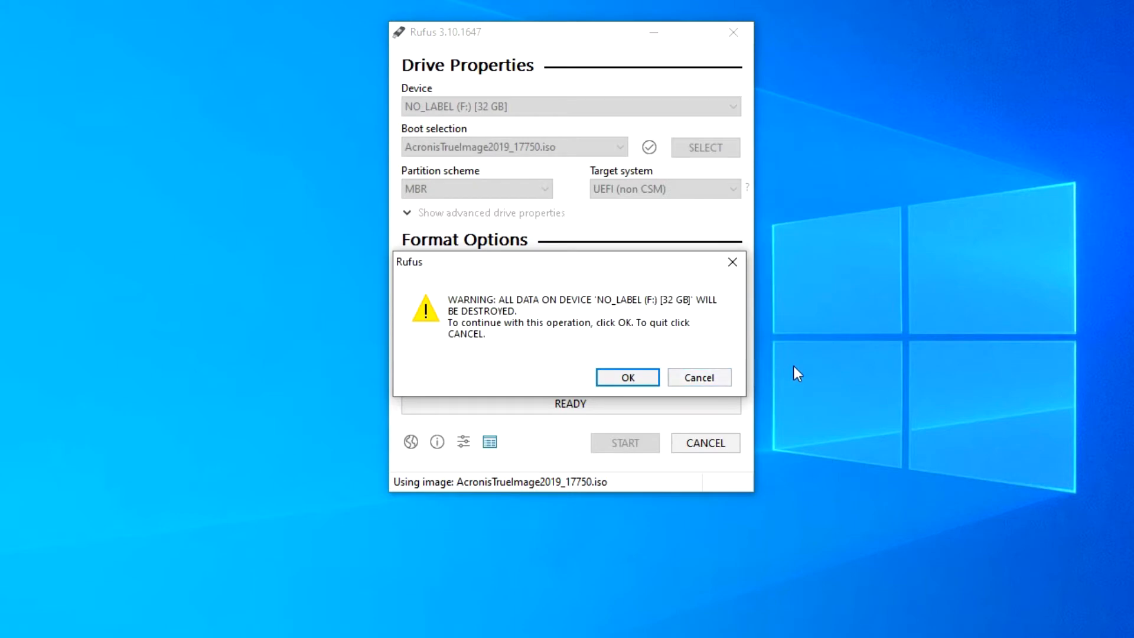
mouse_move(625, 377)
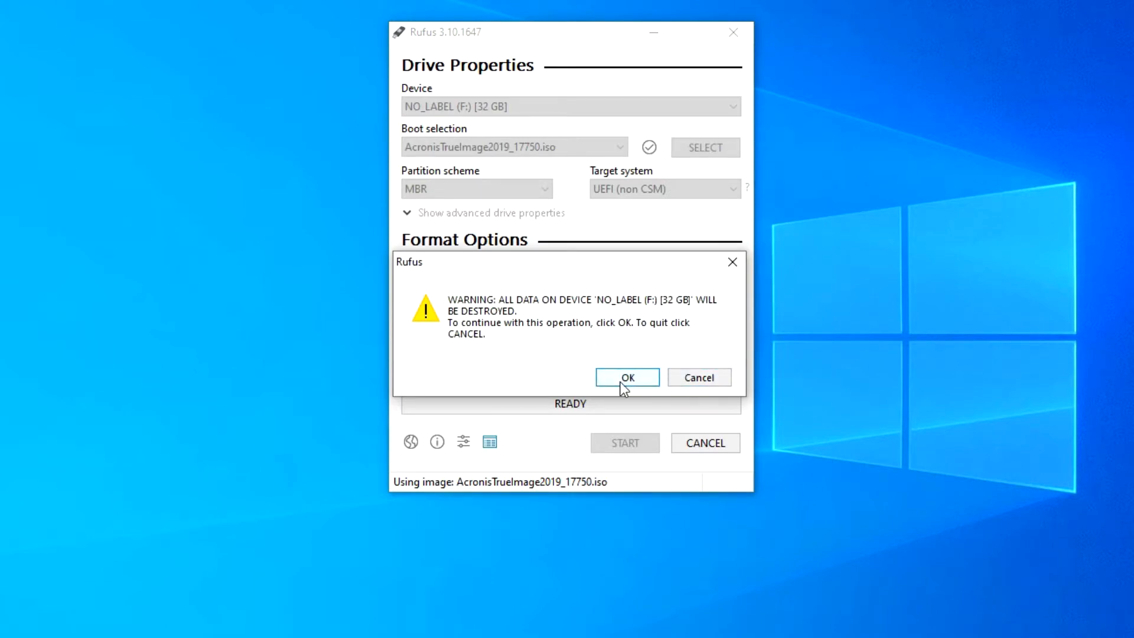
click(625, 377)
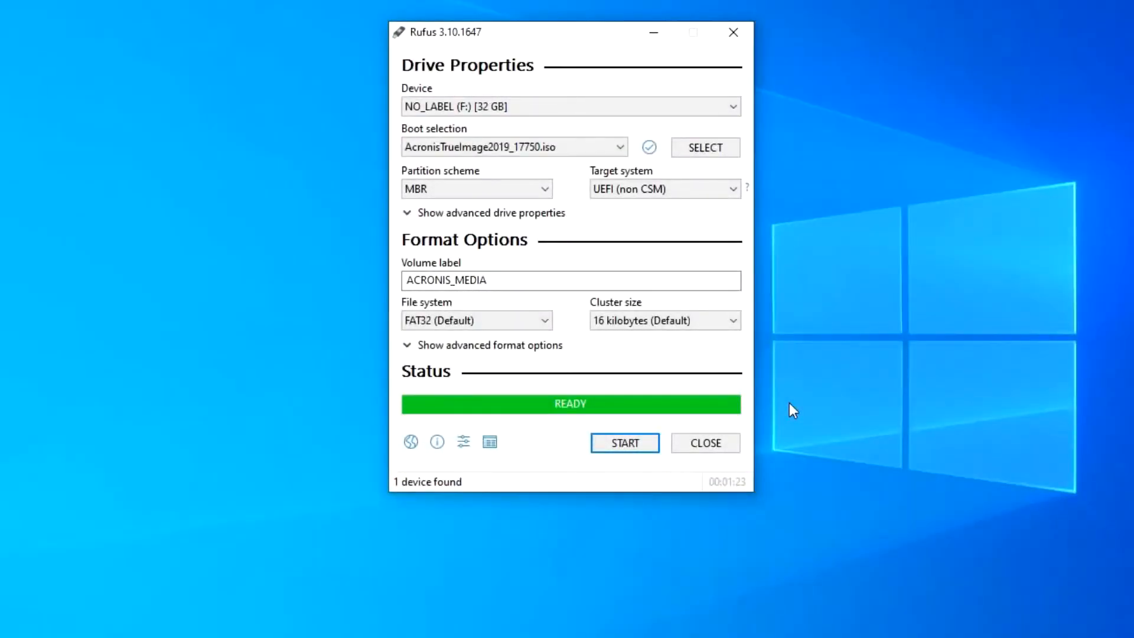
Step: Close Rufus and restart the PC into the Gigabyte UEFI boot device menu
click(703, 442)
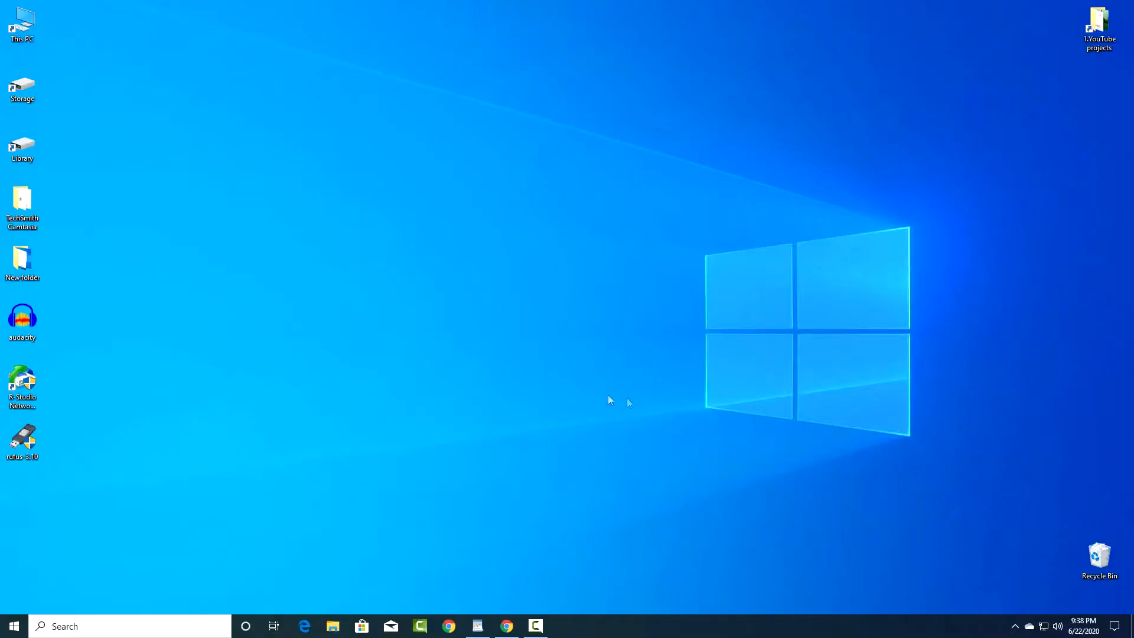
right_click(13, 626)
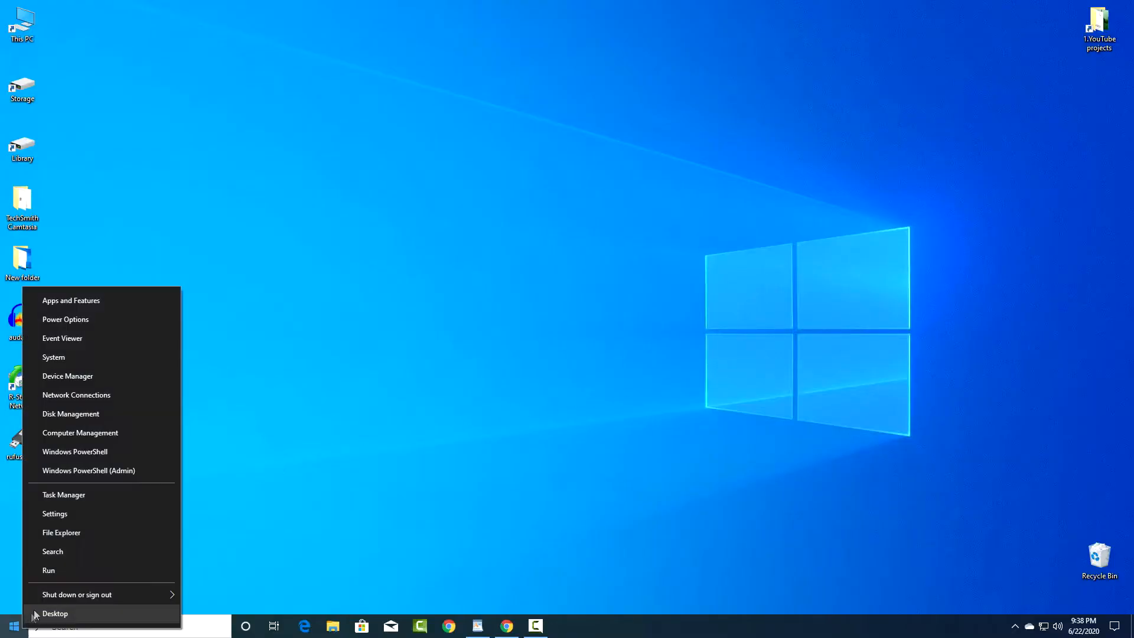
click(77, 594)
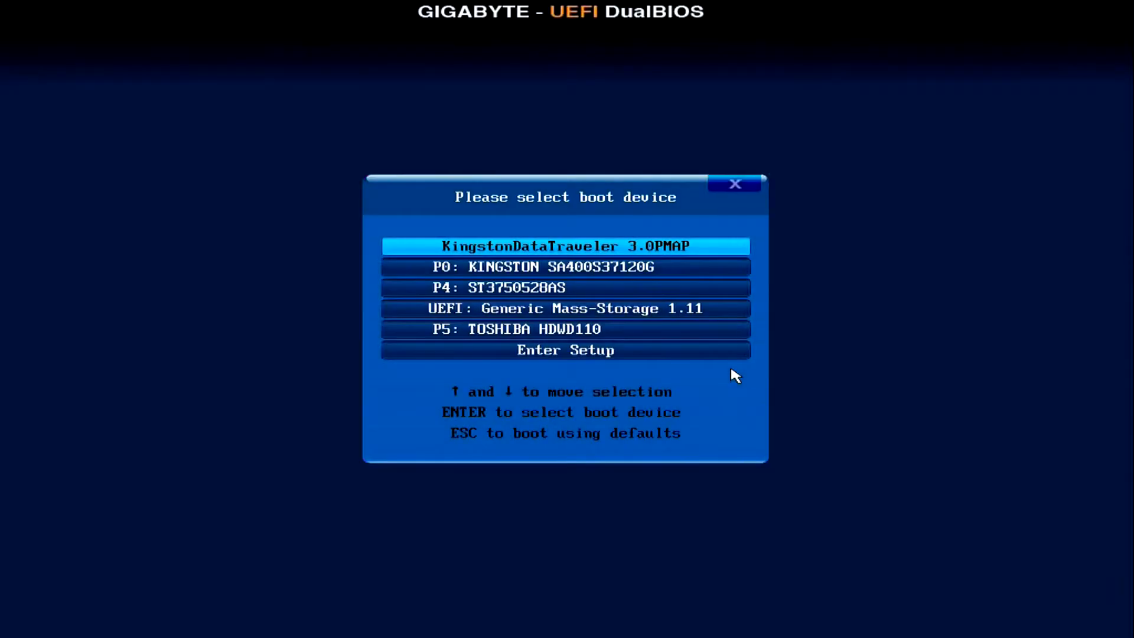
Step: Boot from UEFI: Generic Mass-Storage 1.11 into the Acronis True Image boot menu
key(down)
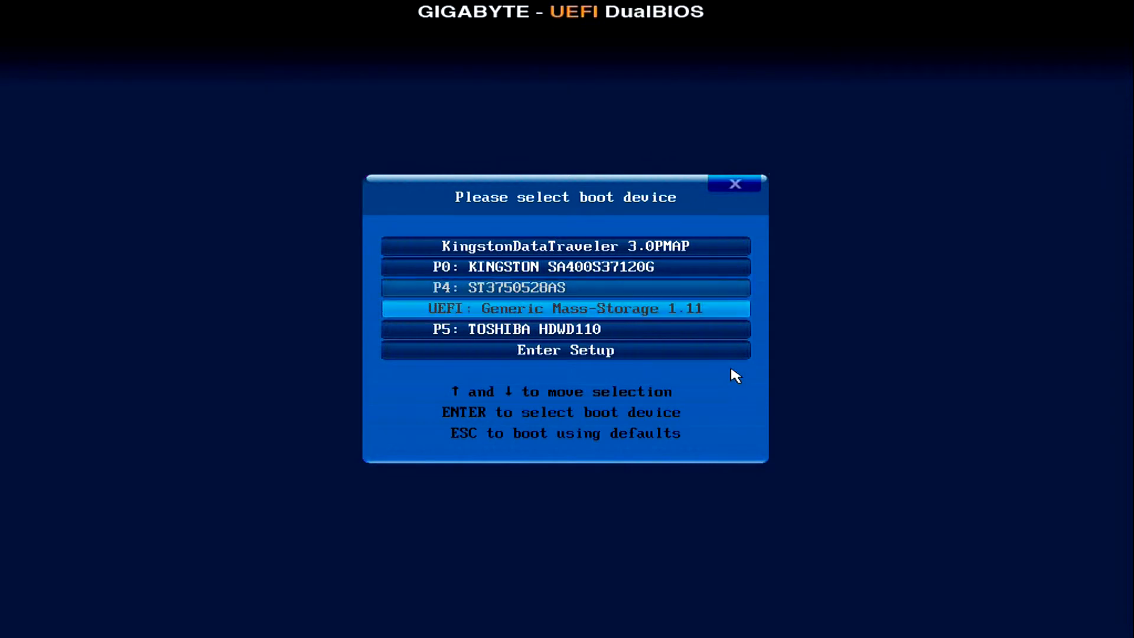
key(up)
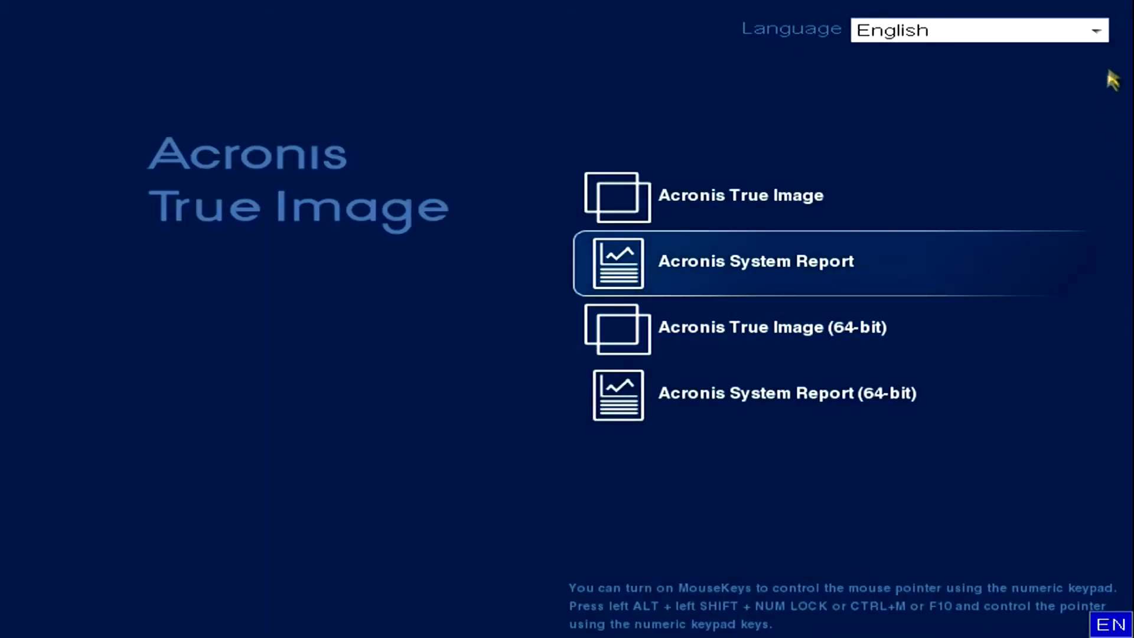
Step: Keep English as the language and start a Disk and Partition Backup of Disk 1's three partitions
click(1096, 30)
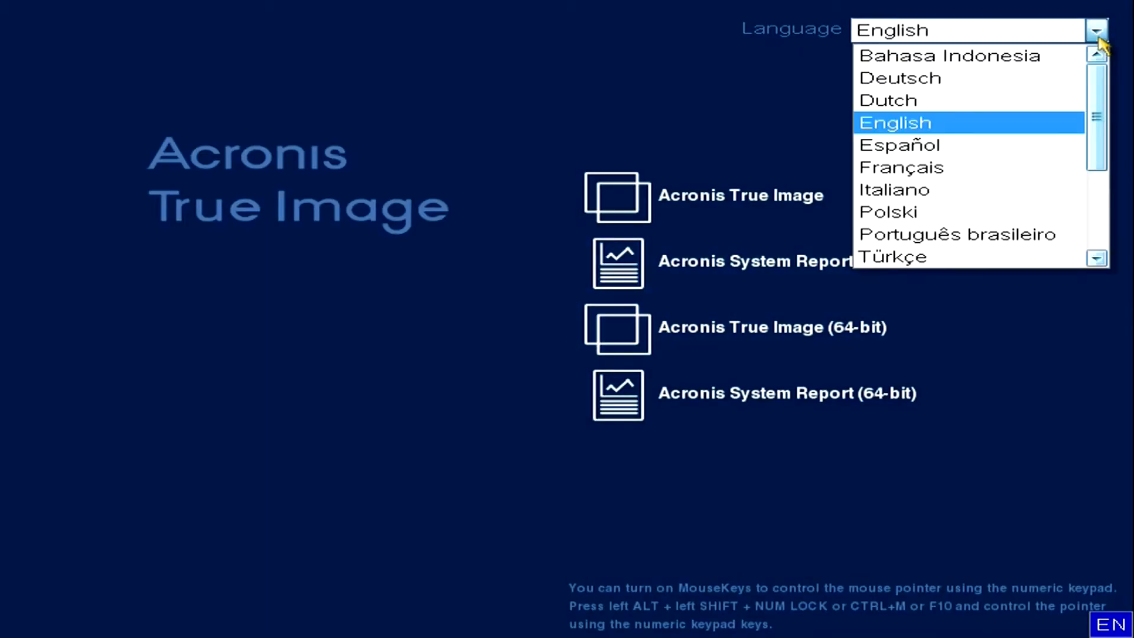
click(892, 122)
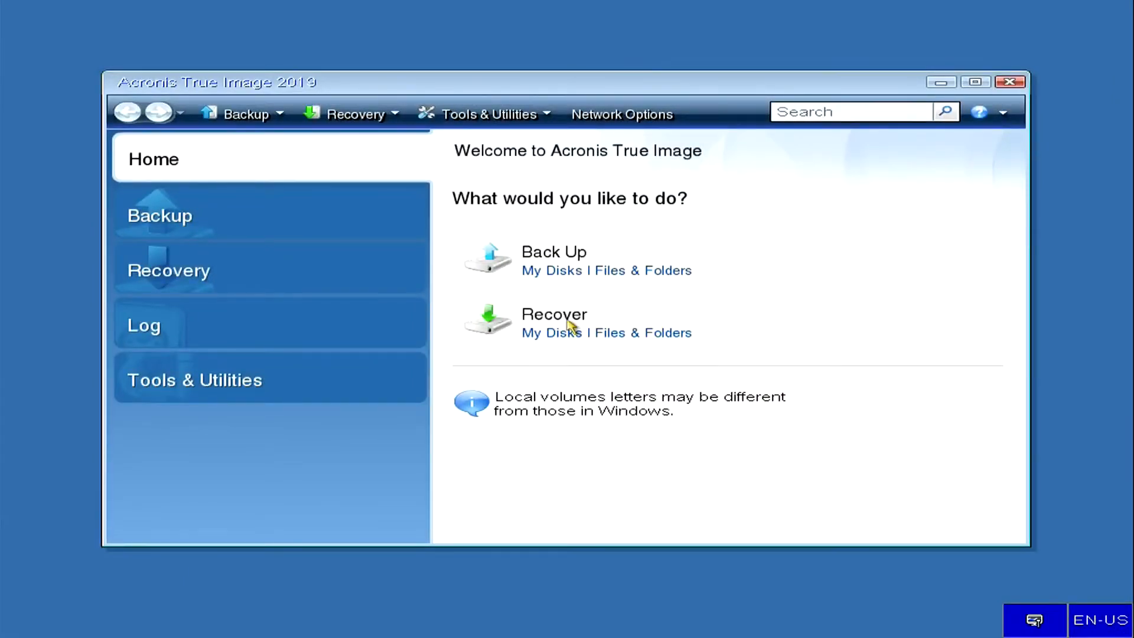
mouse_move(564, 262)
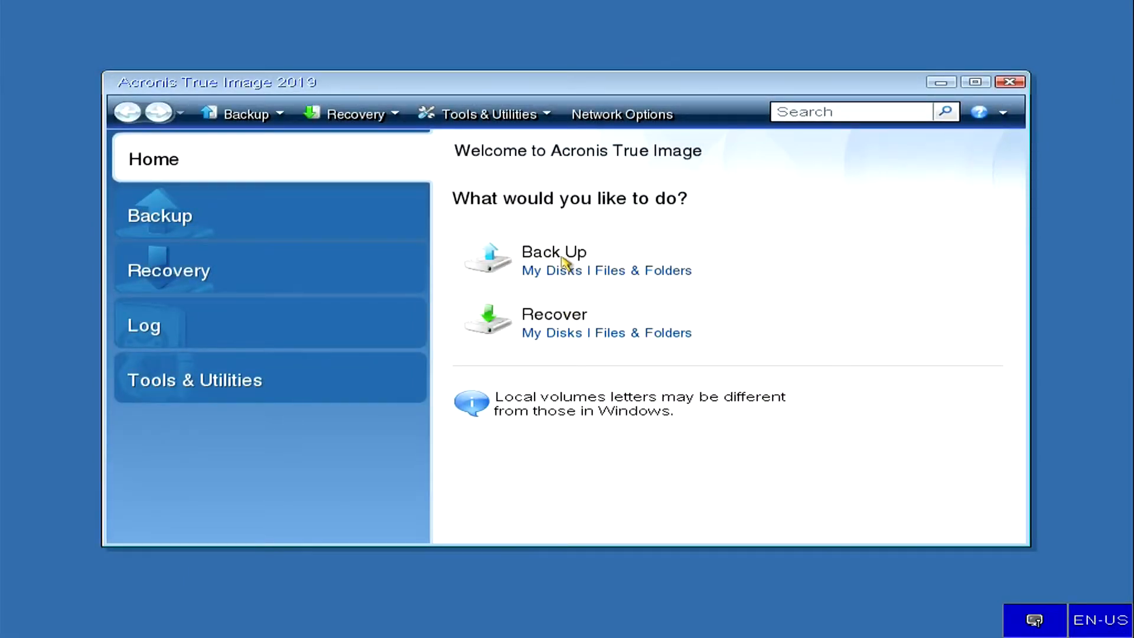
click(160, 215)
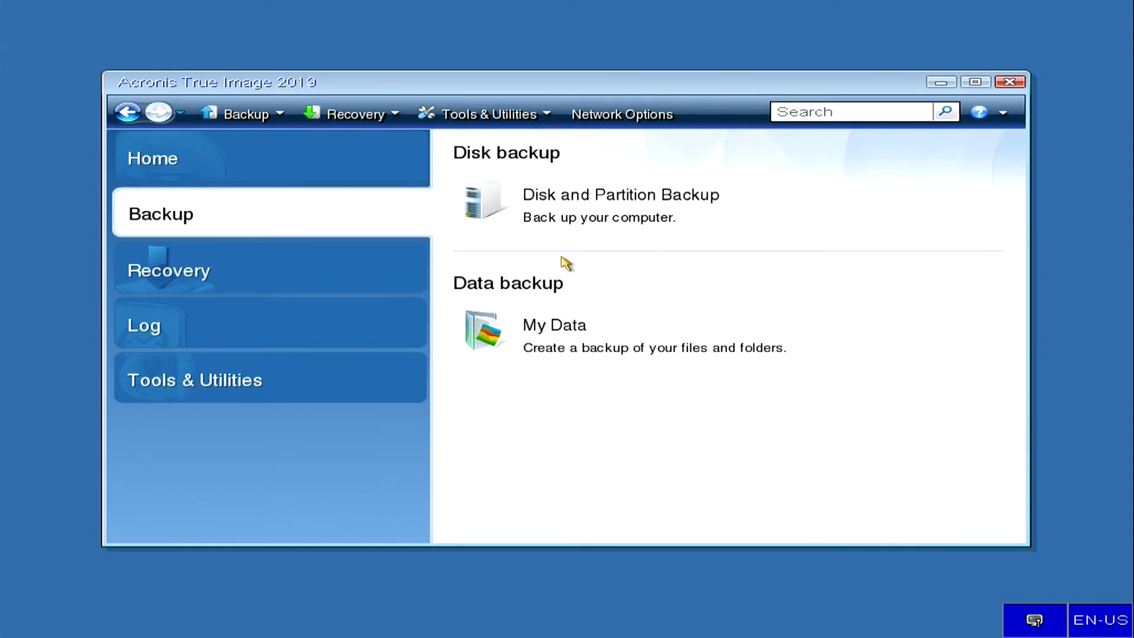
click(618, 195)
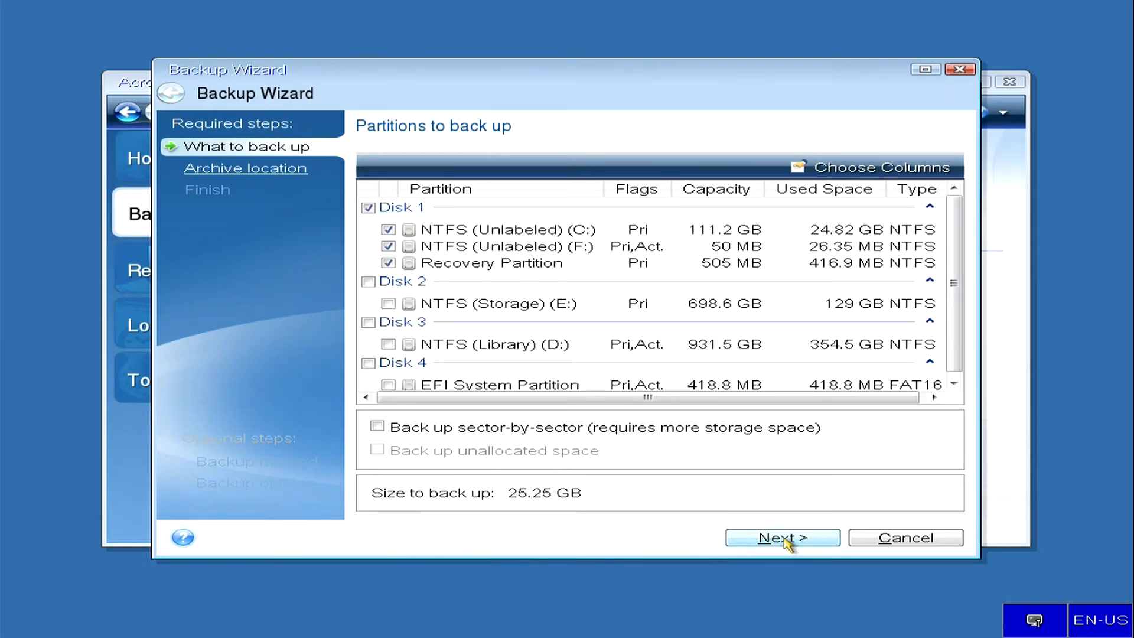
Step: Name the backup archive 1234 in E:\The system and review the four-operation summary
click(782, 538)
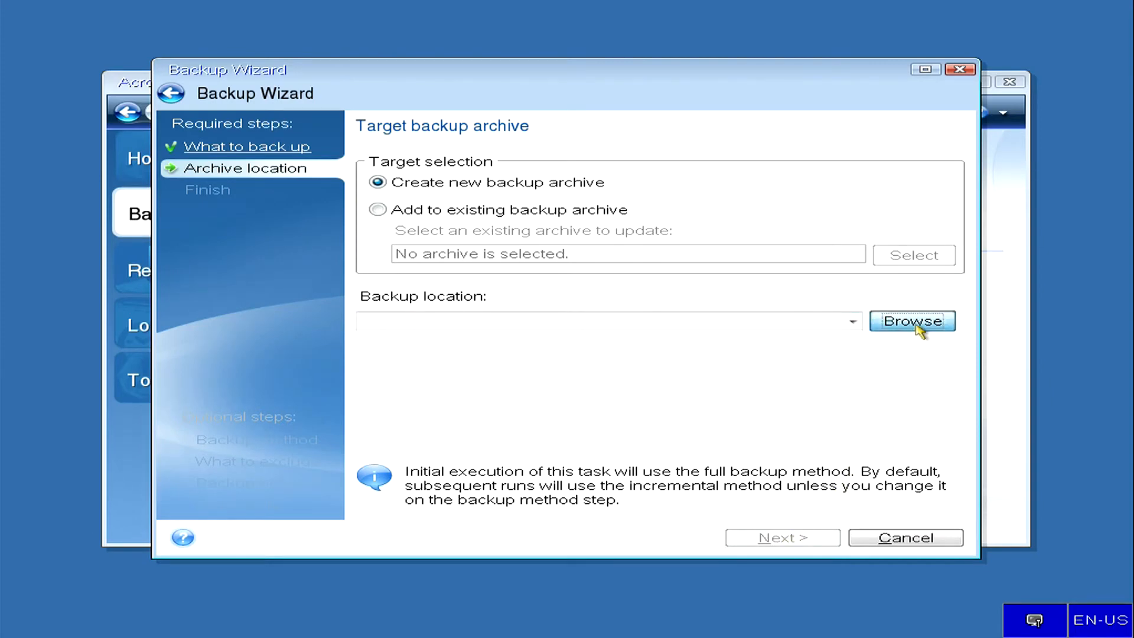
click(911, 320)
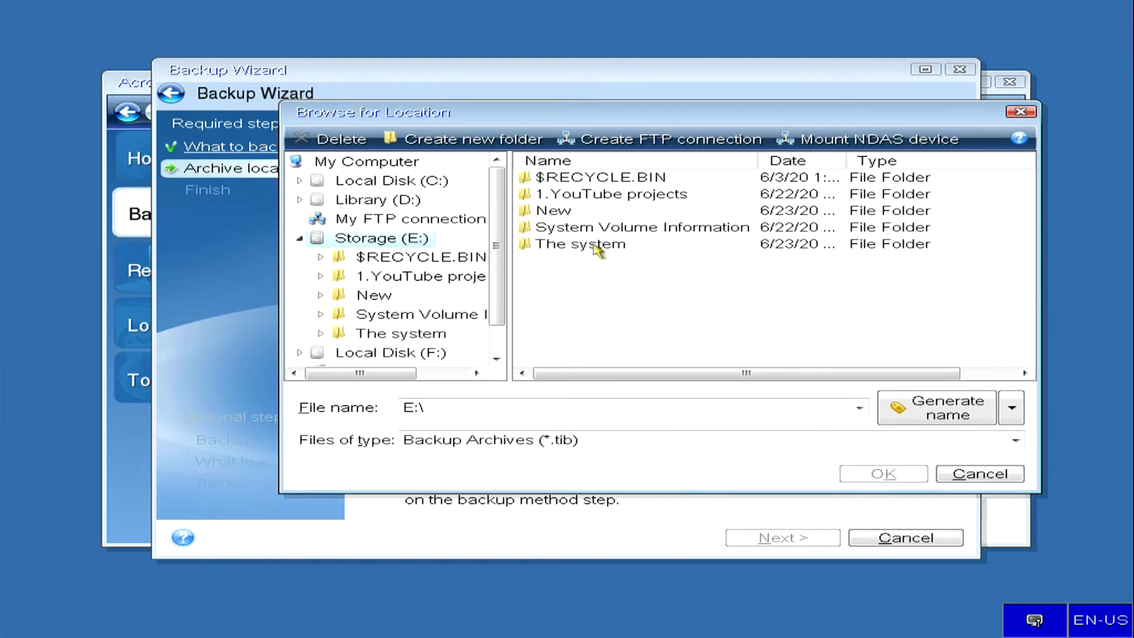
double_click(582, 244)
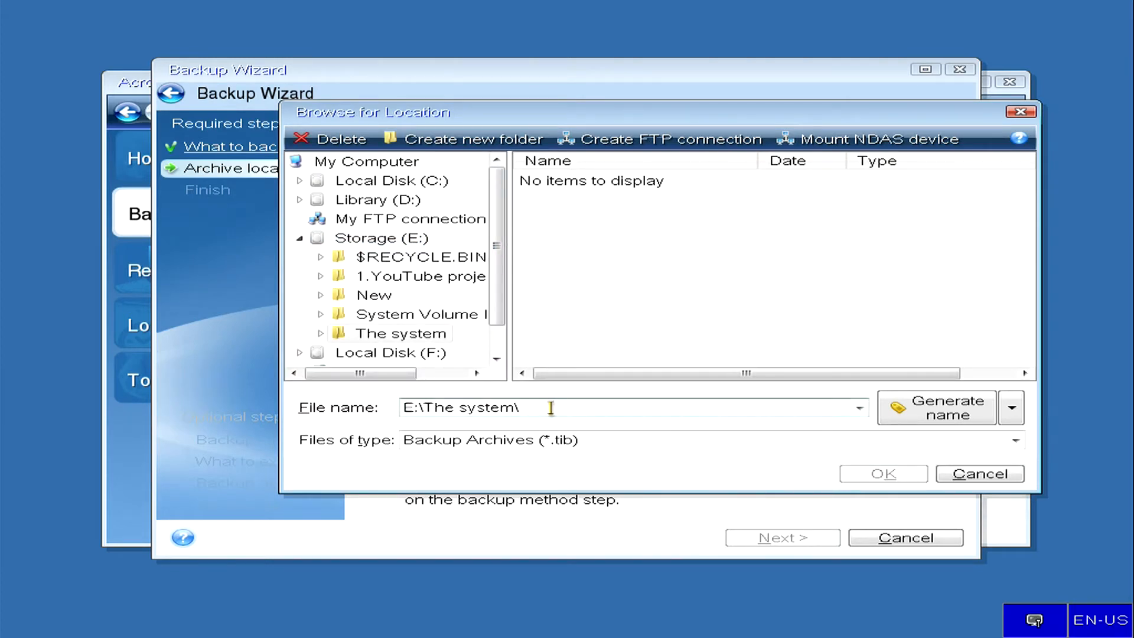
text(1234)
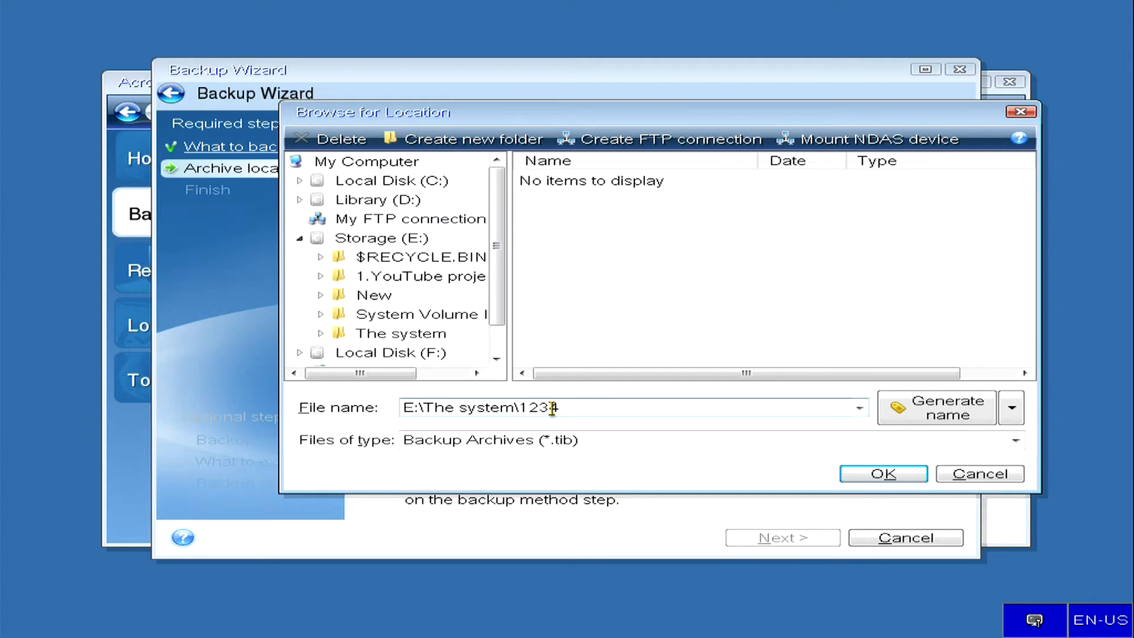
text(4)
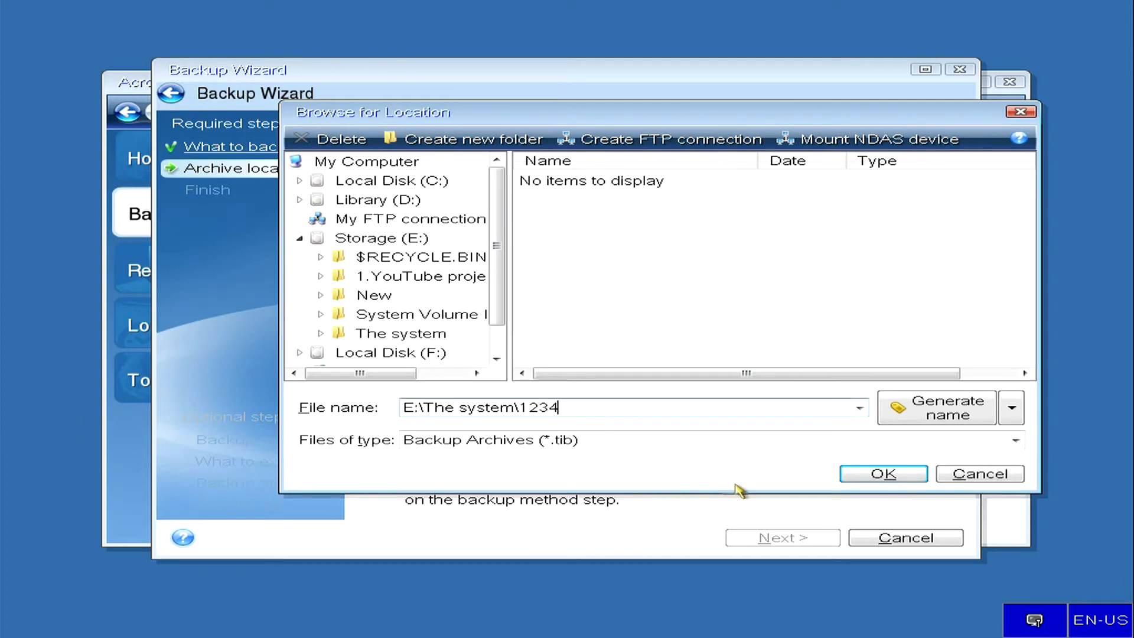
click(882, 473)
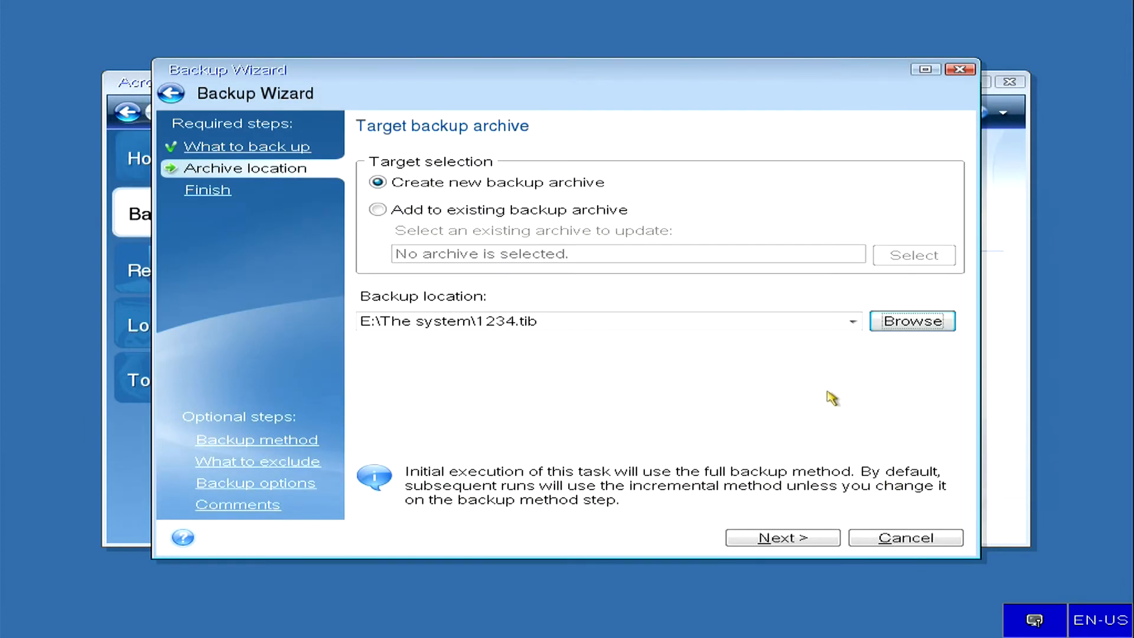
mouse_move(826, 397)
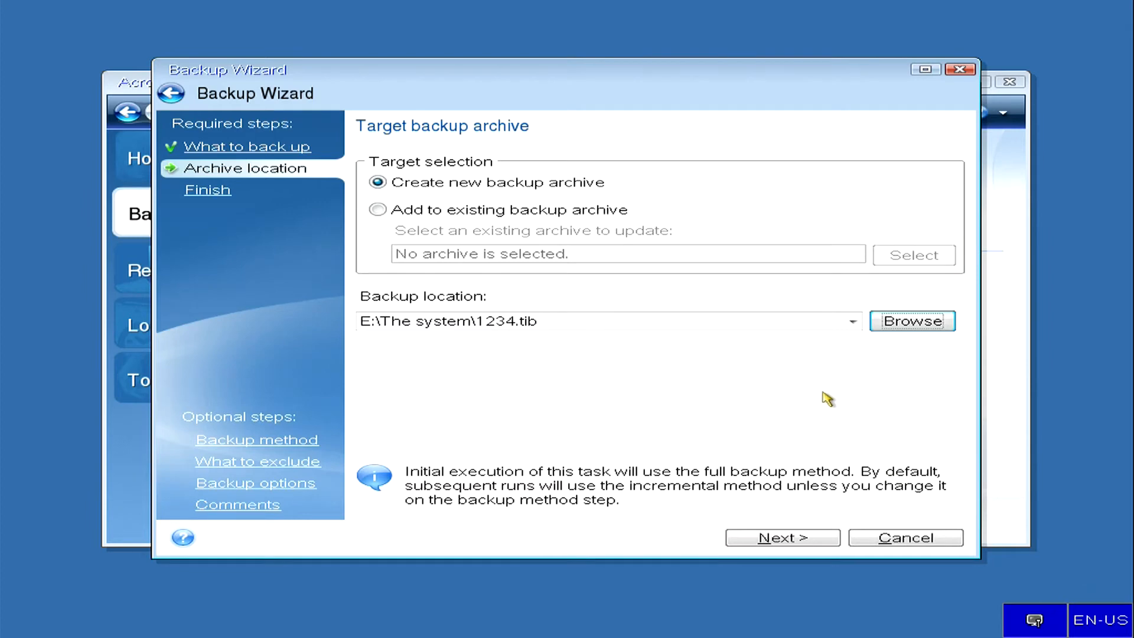
click(782, 537)
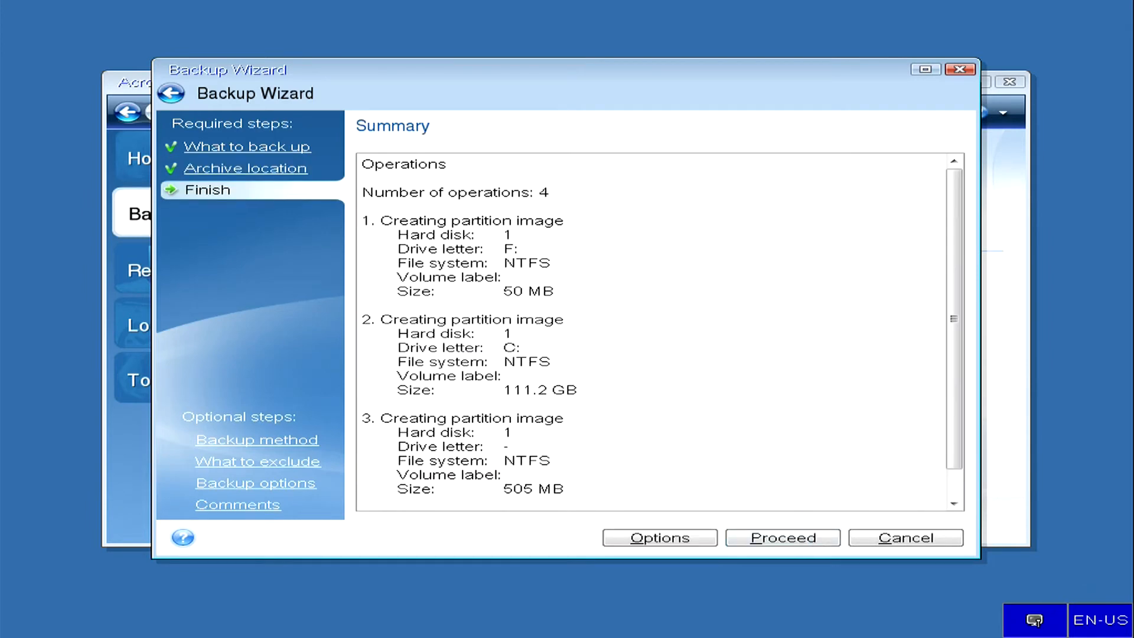
scroll(down, 3)
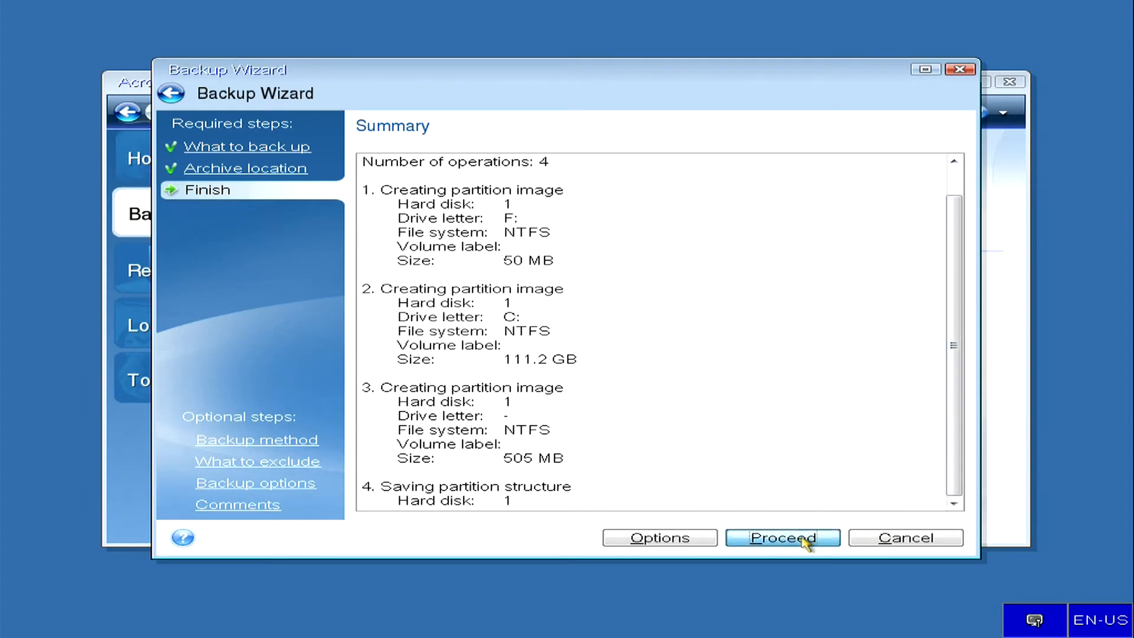
Step: Proceed with the four-operation backup of drive C and Disk 1's other partitions
click(782, 538)
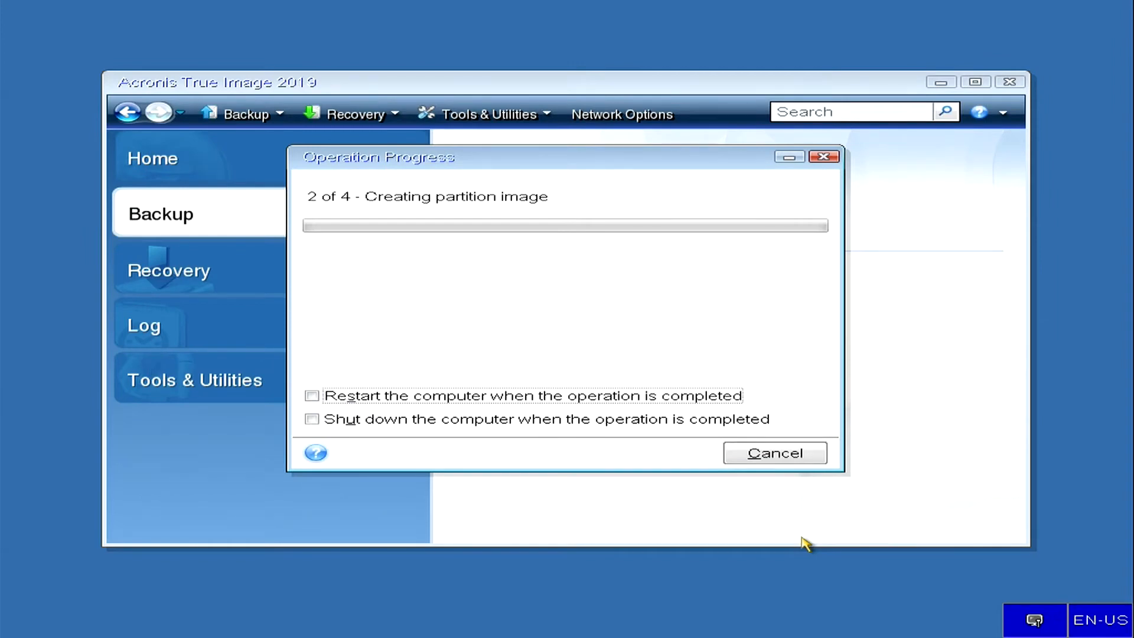
mouse_move(331, 441)
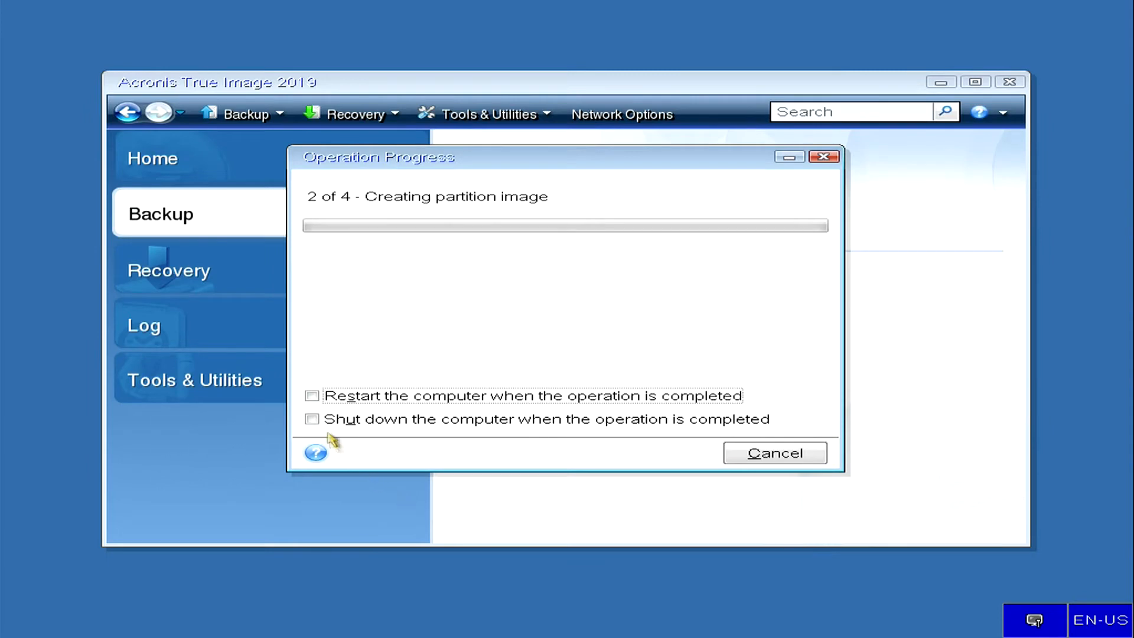
click(312, 418)
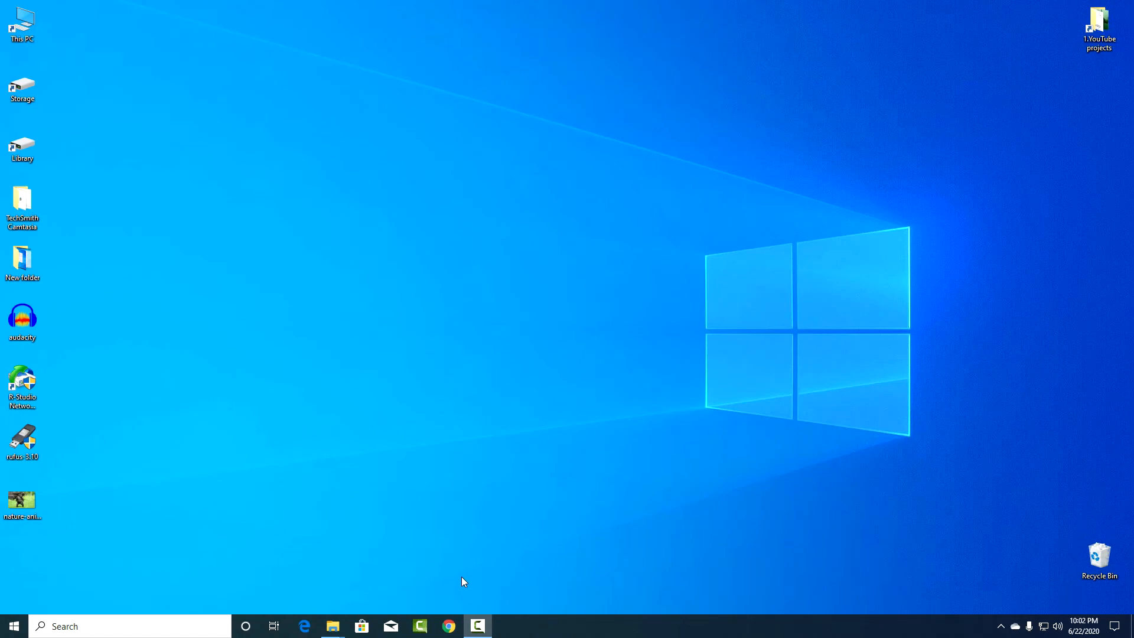
mouse_move(383, 555)
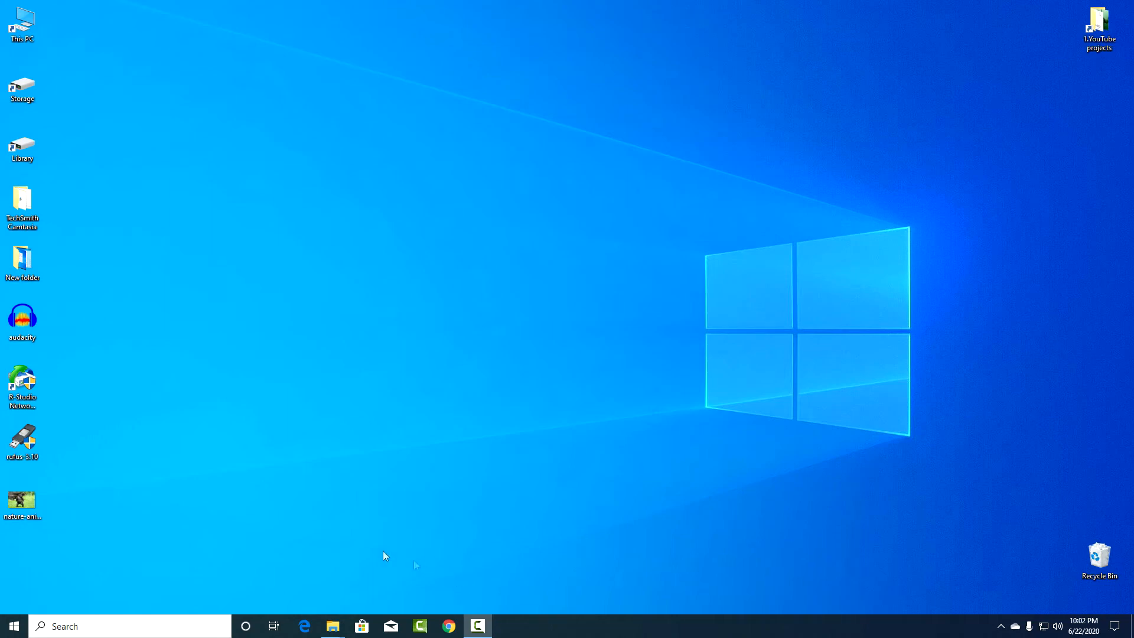
Step: Rotate the gorilla photo upside down in Photos
double_click(23, 501)
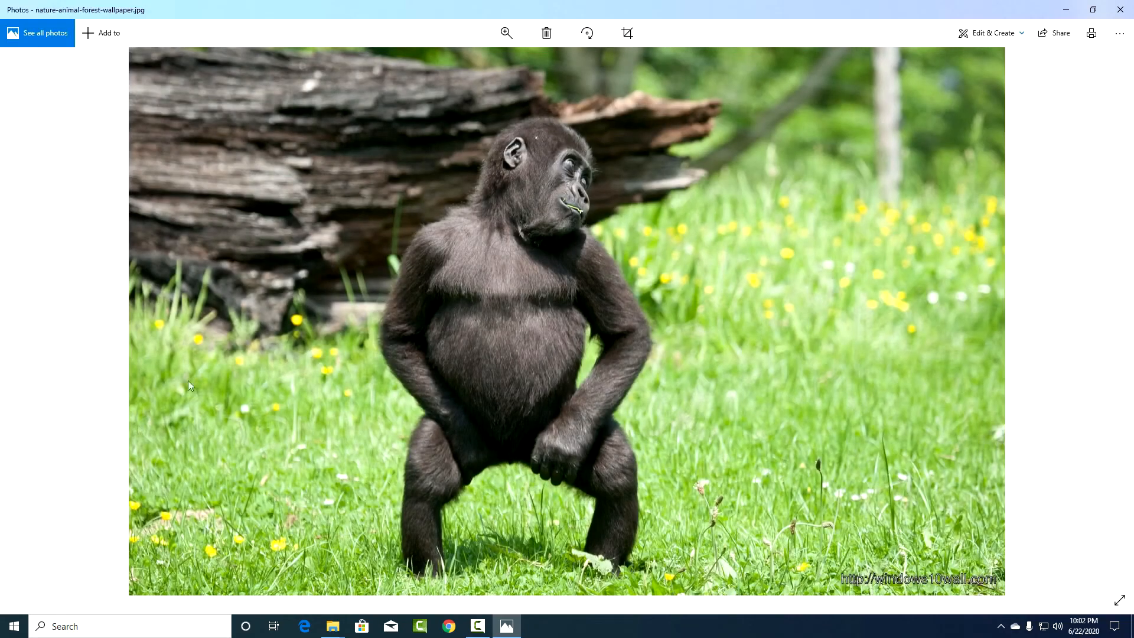
click(586, 33)
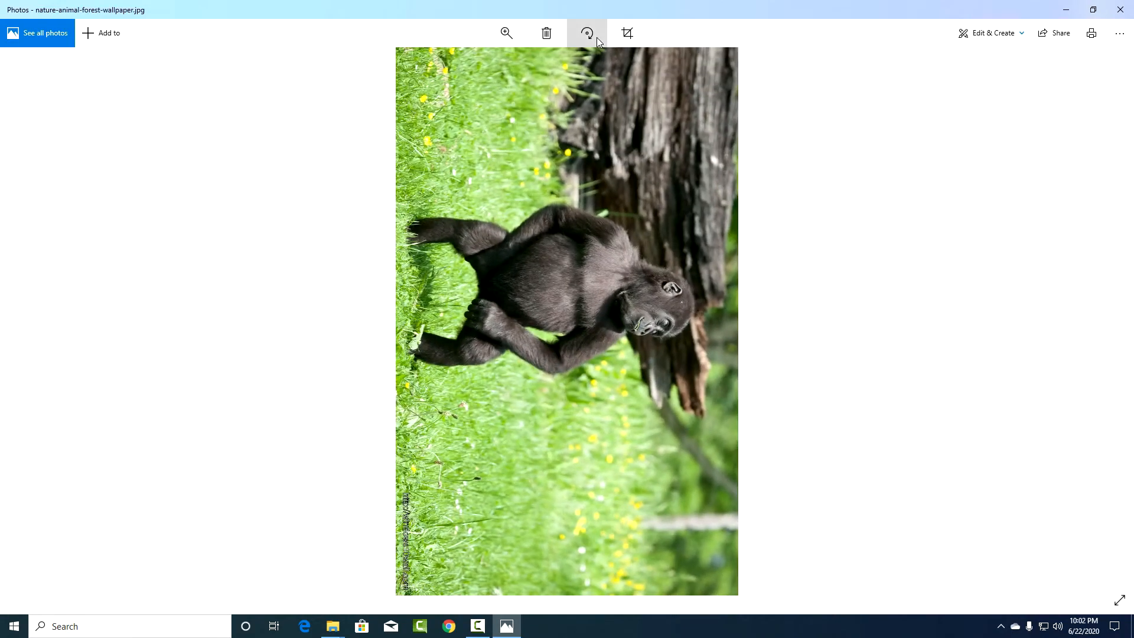
click(1128, 10)
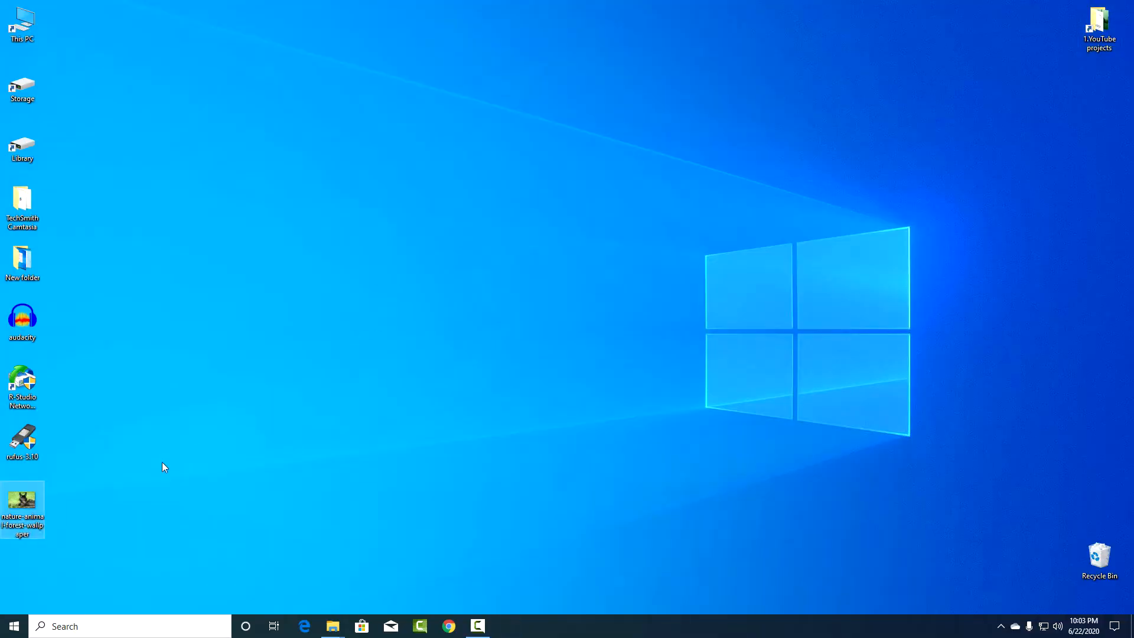
Step: Set the gorilla photo as the desktop background and restart into the Acronis boot menu
right_click(22, 506)
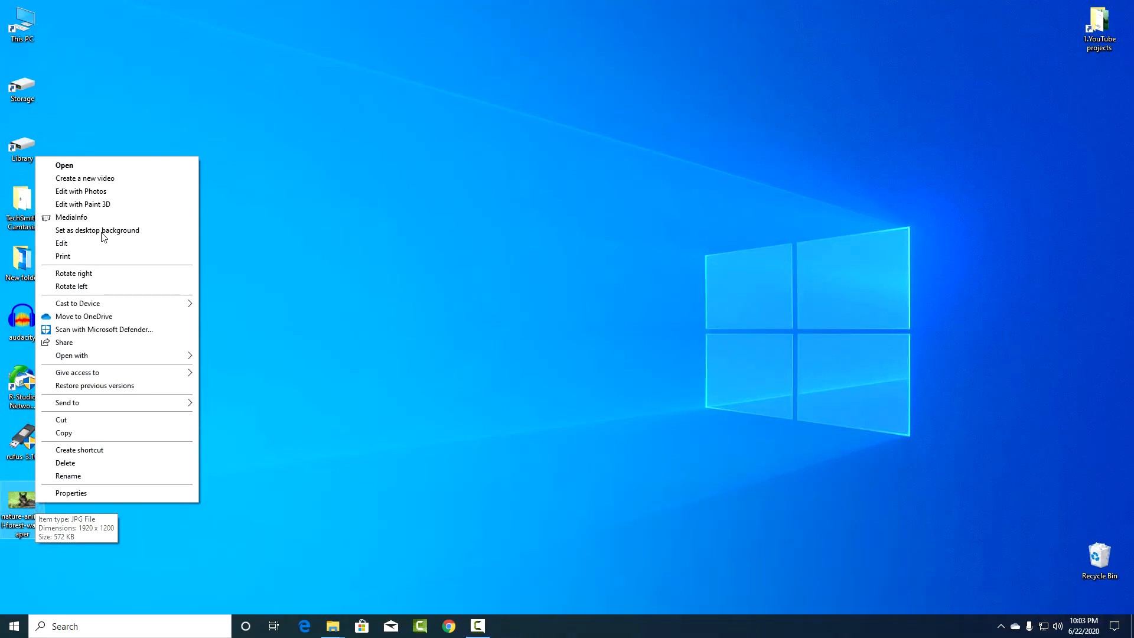
click(97, 230)
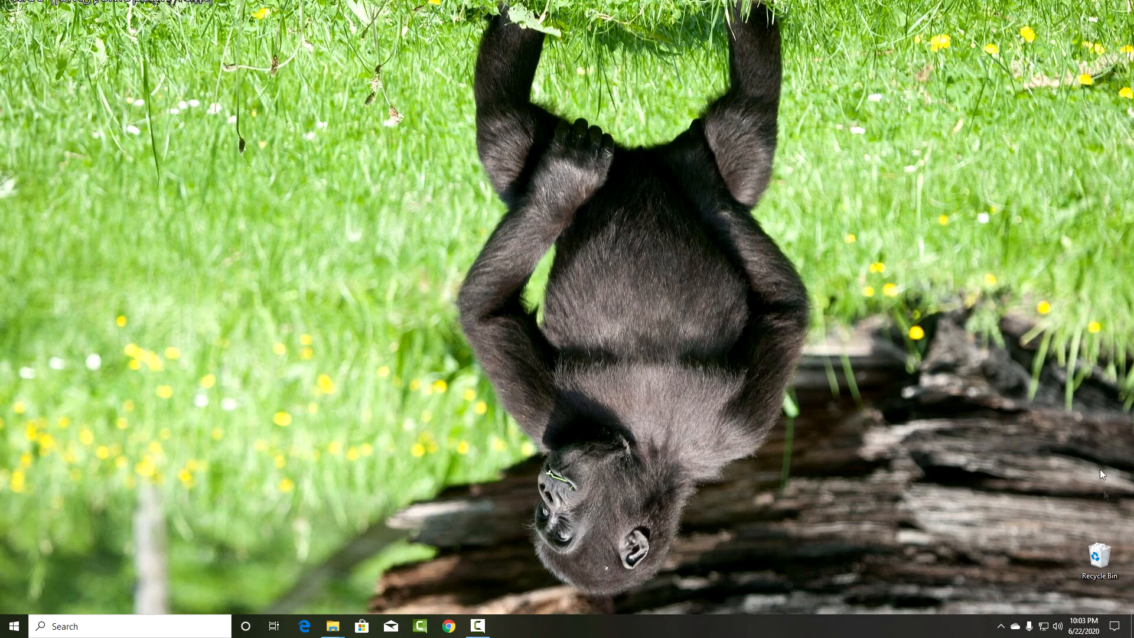
right_click(1094, 554)
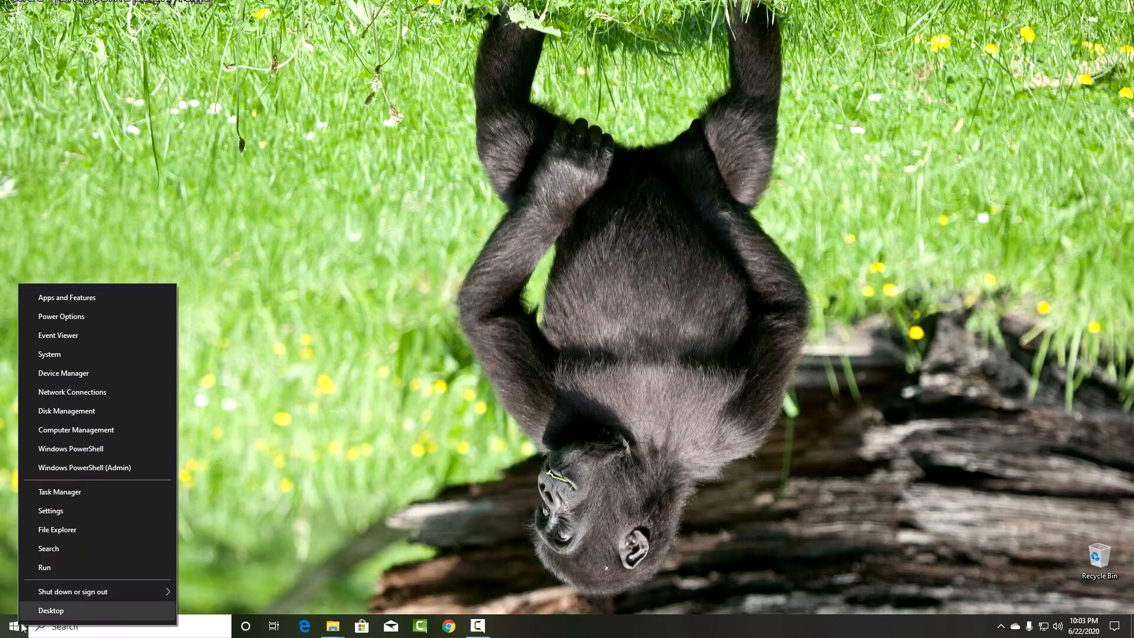
click(72, 591)
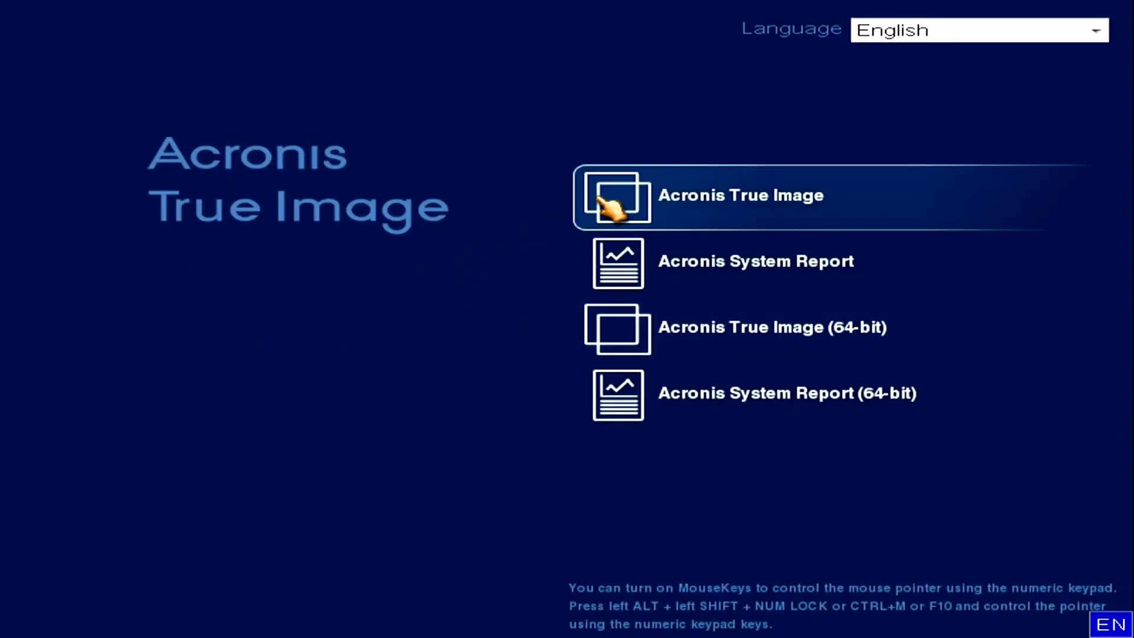
Step: Launch 32-bit Acronis True Image and load 1234_full_b1_s1_v1.tib from Storage (E:)\The system
click(741, 194)
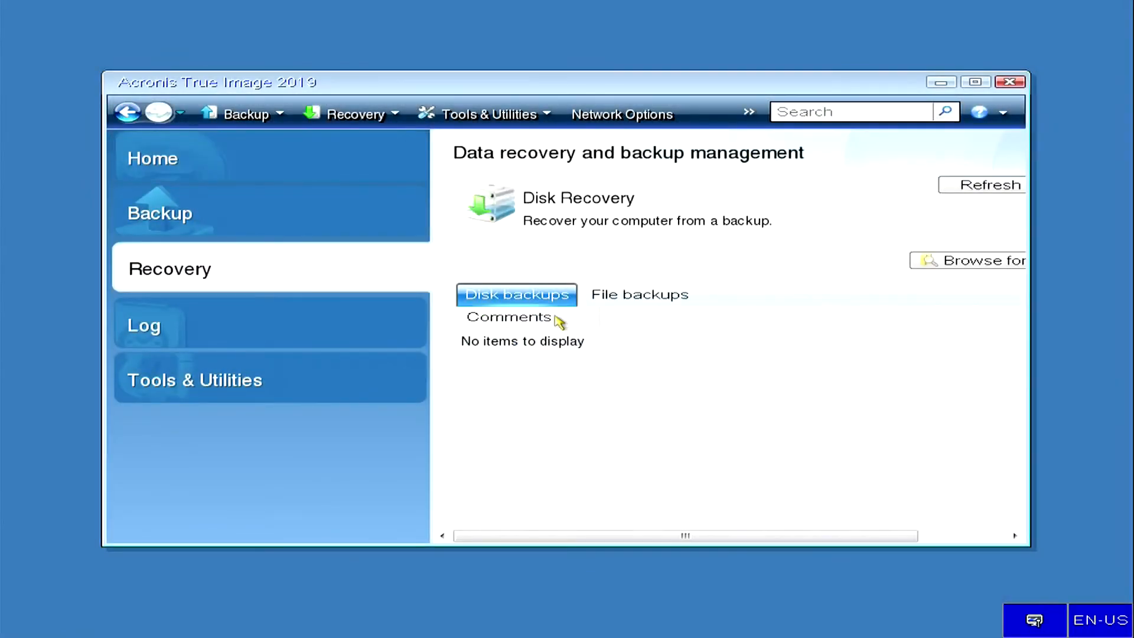
click(979, 260)
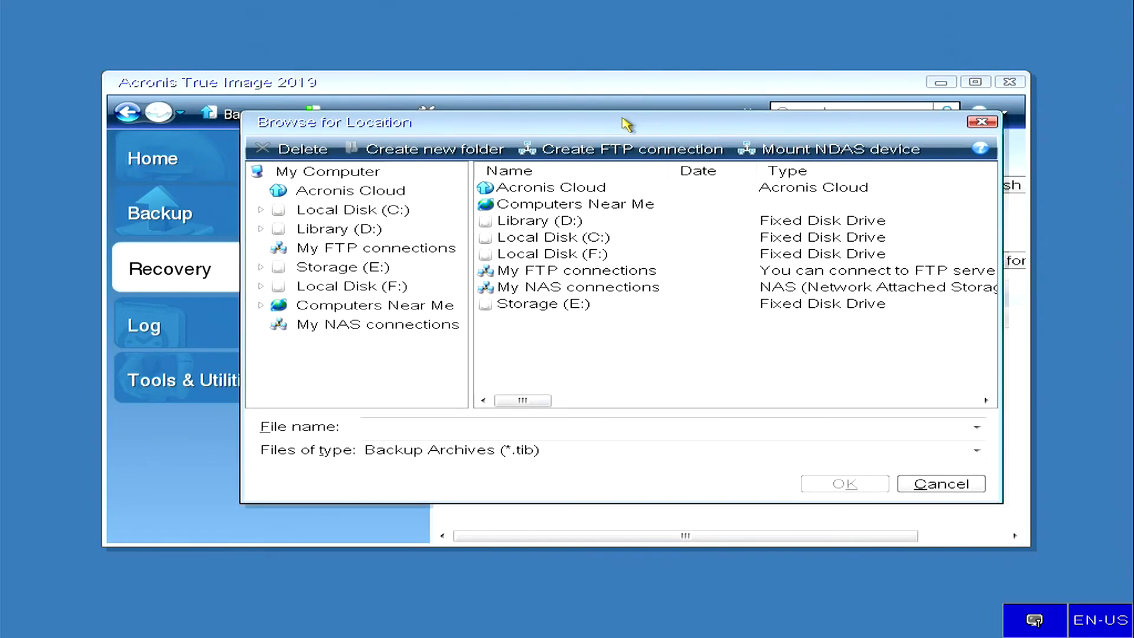
click(342, 267)
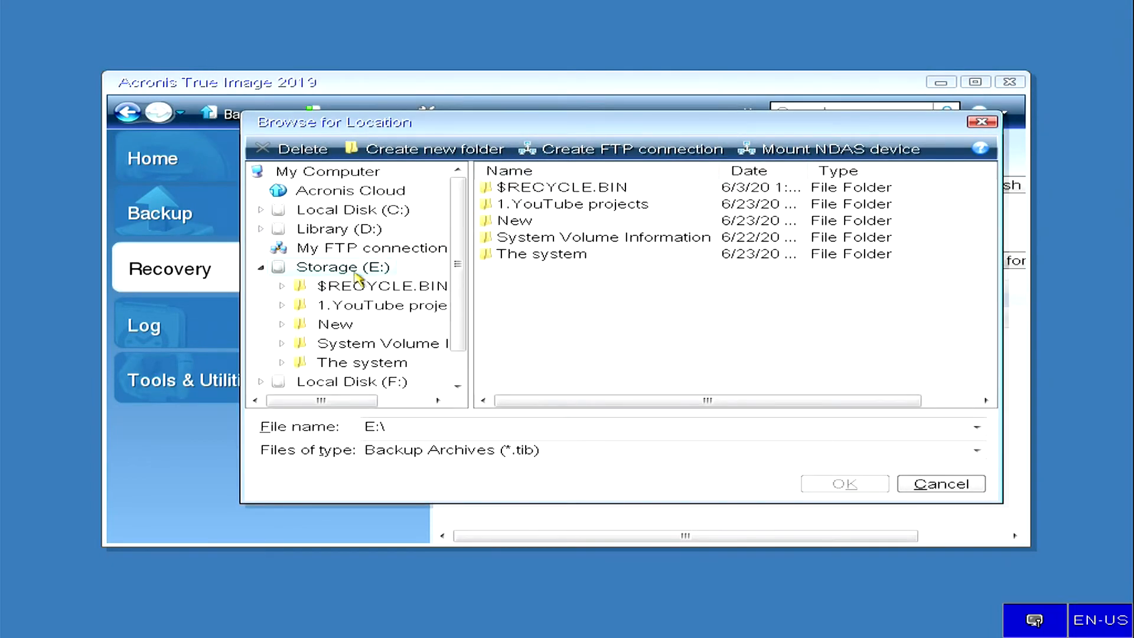
click(361, 362)
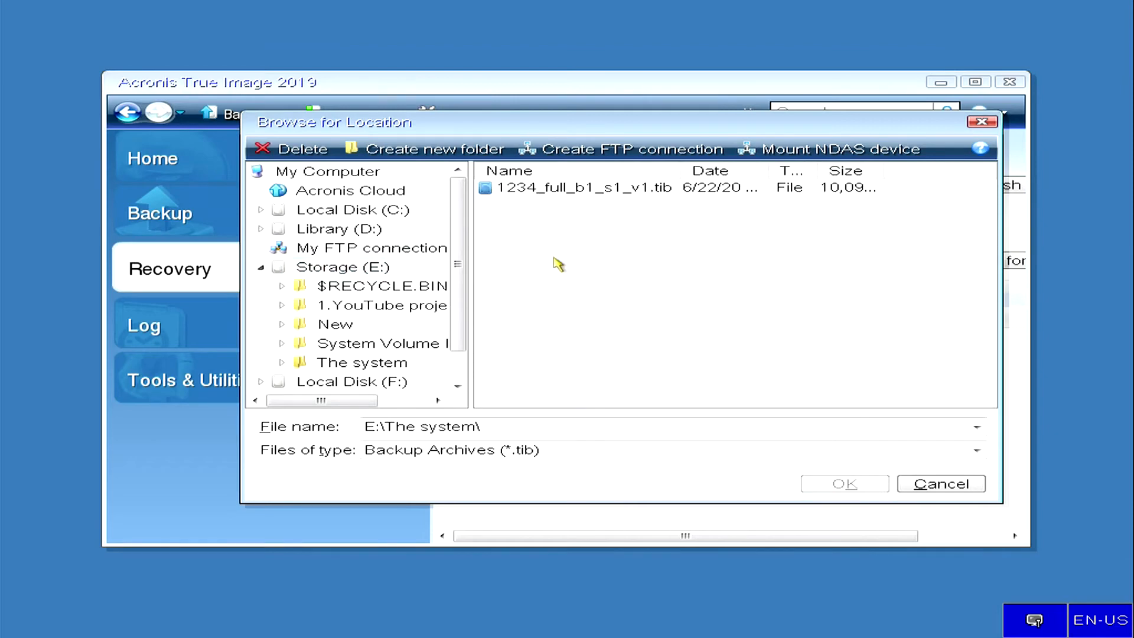
click(583, 187)
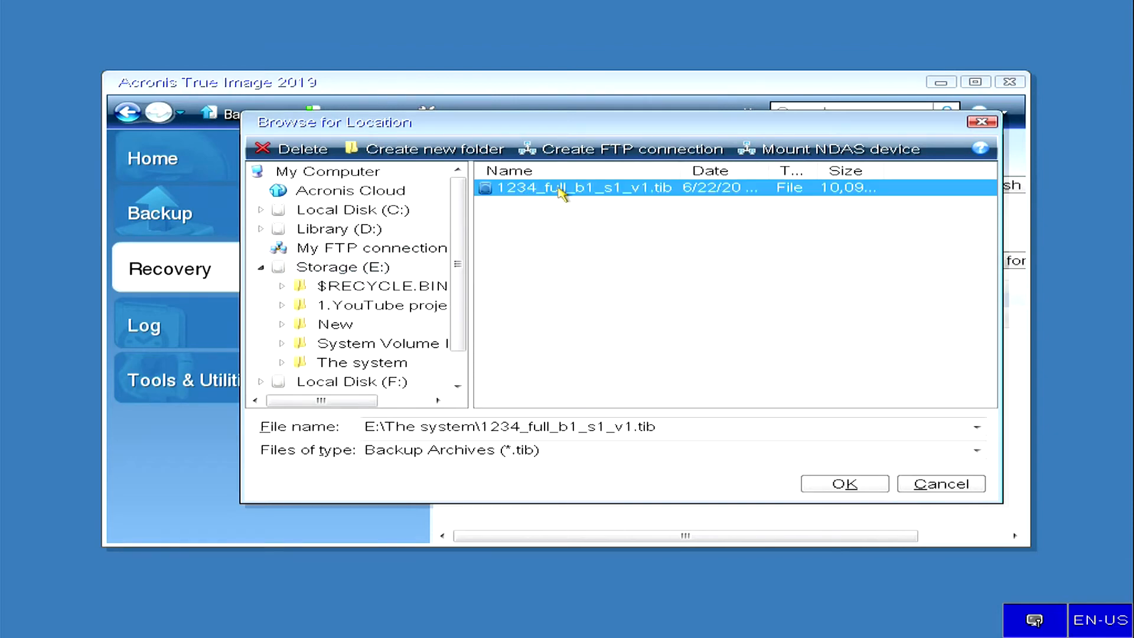
click(843, 483)
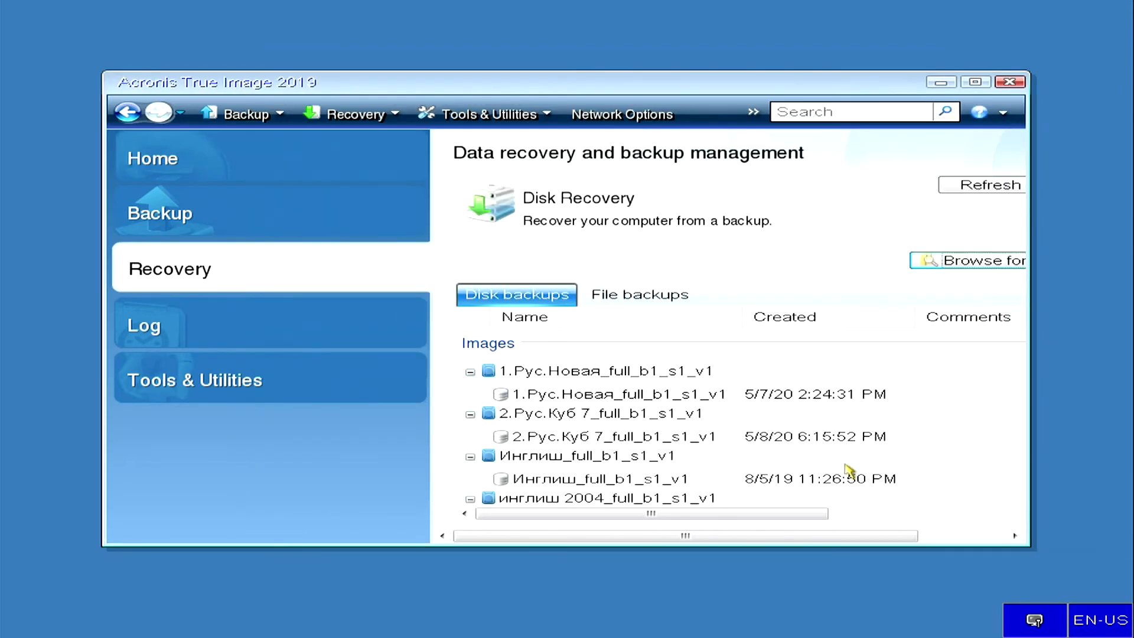
mouse_move(593, 206)
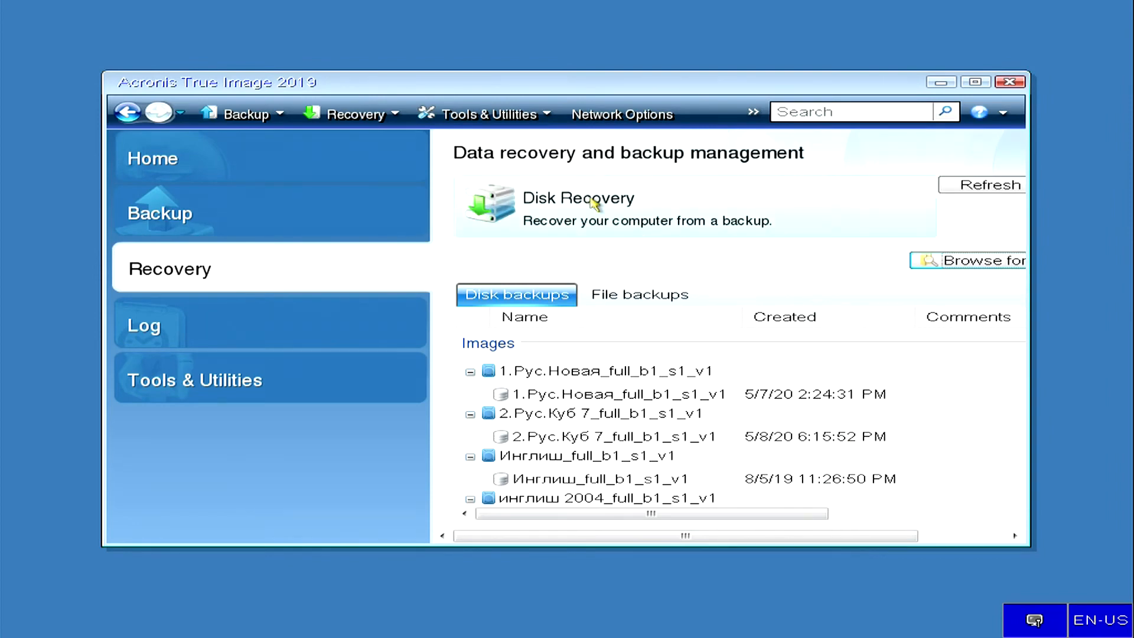
Step: Choose whole disk recovery and select every partition of Disk 1 from the backup
click(576, 199)
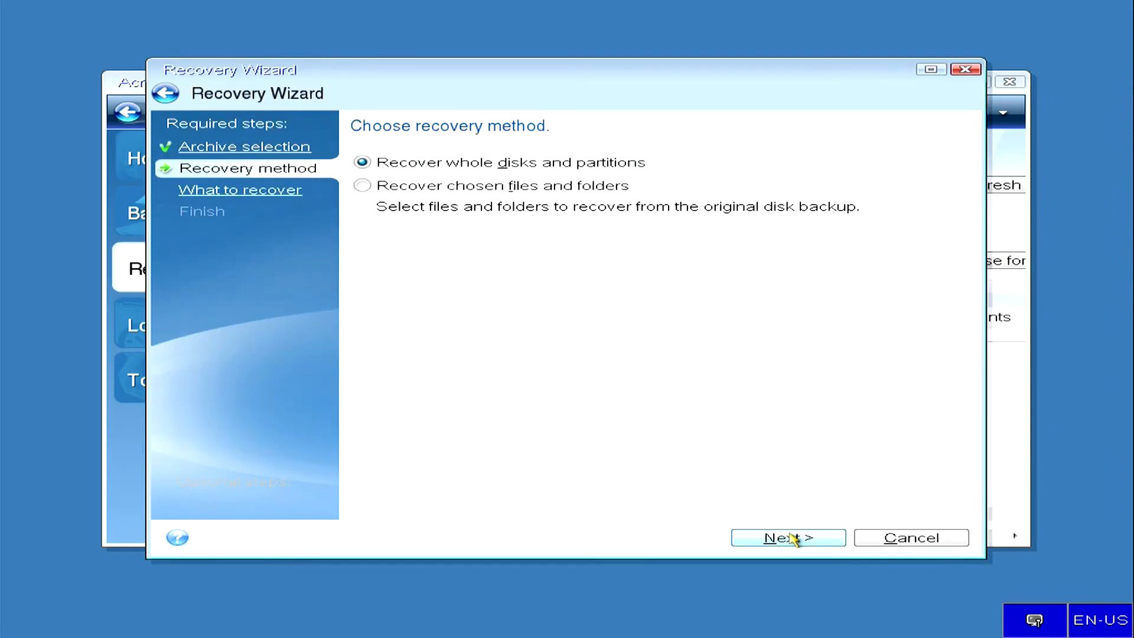
click(787, 537)
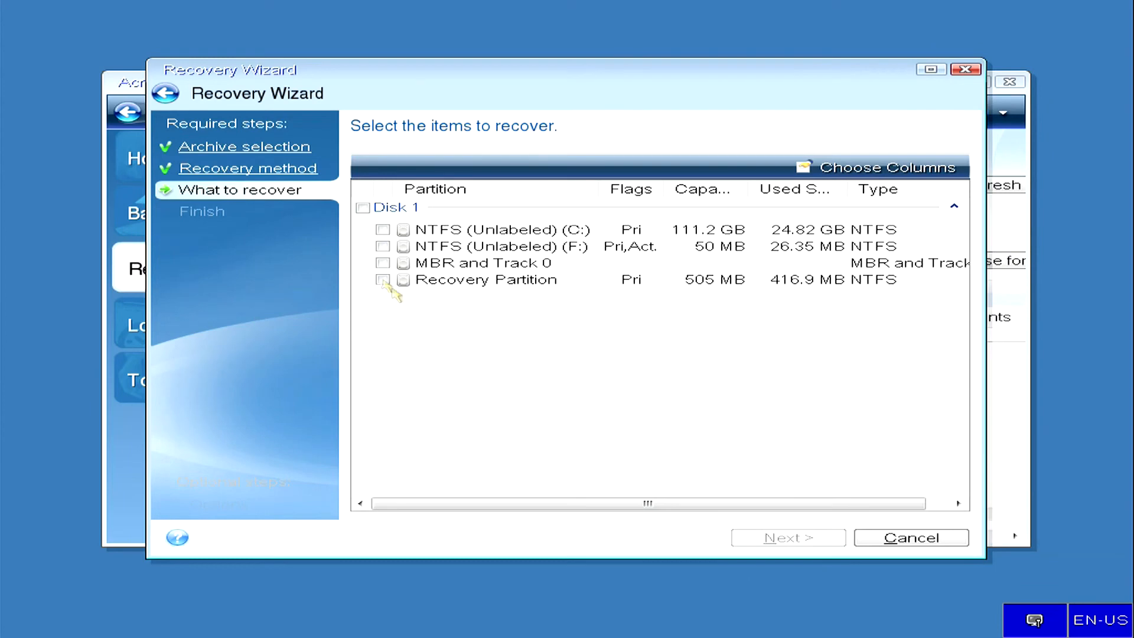
click(362, 208)
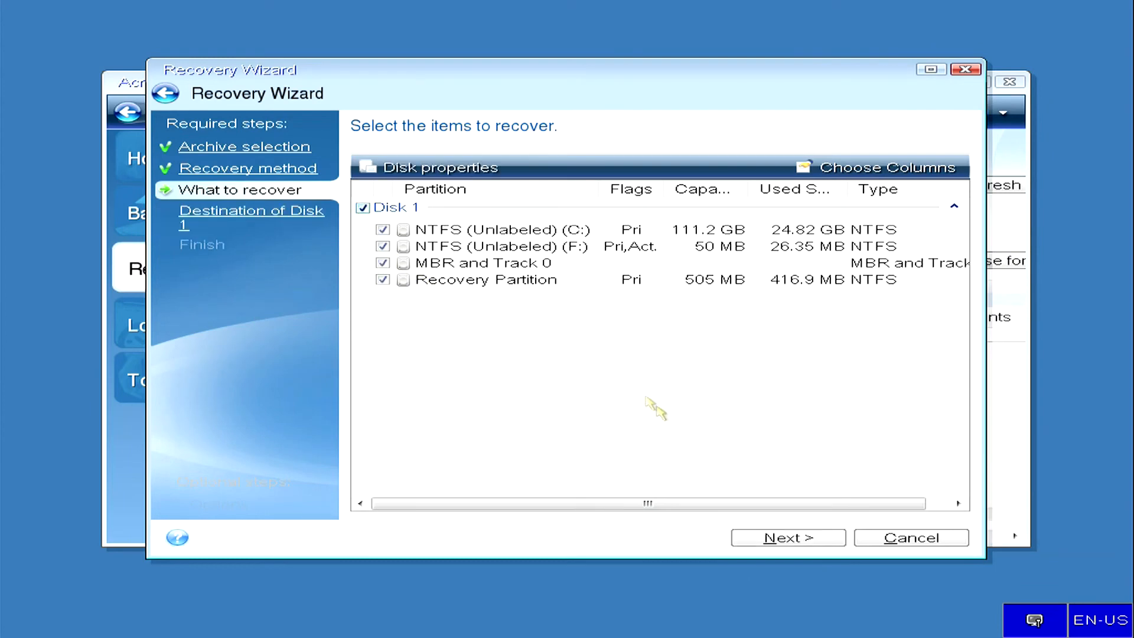
click(786, 537)
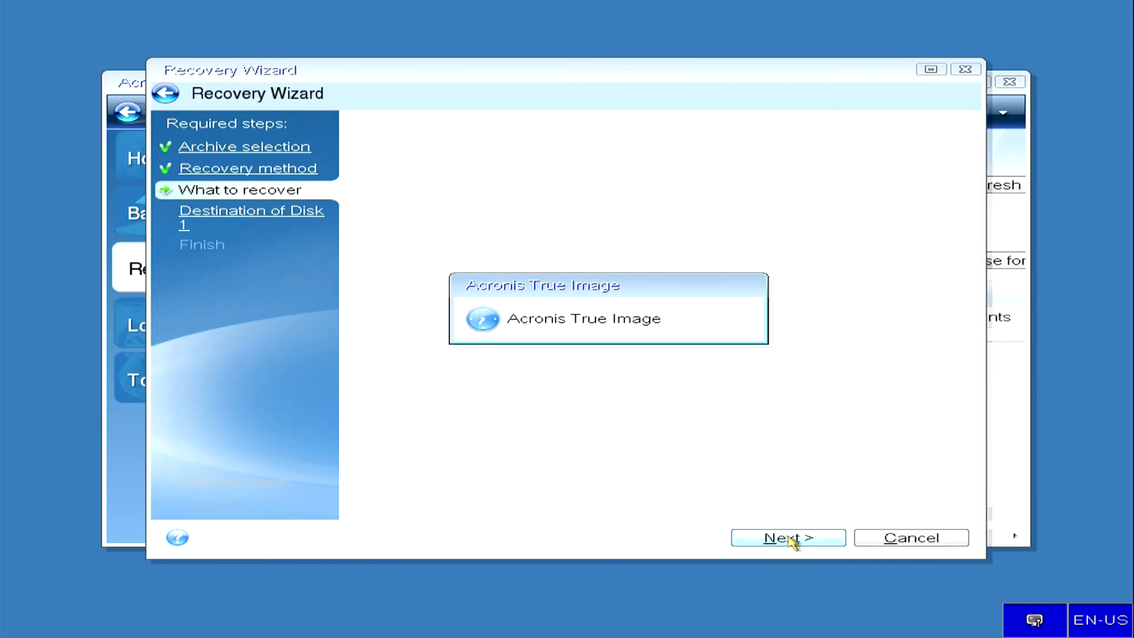
click(786, 538)
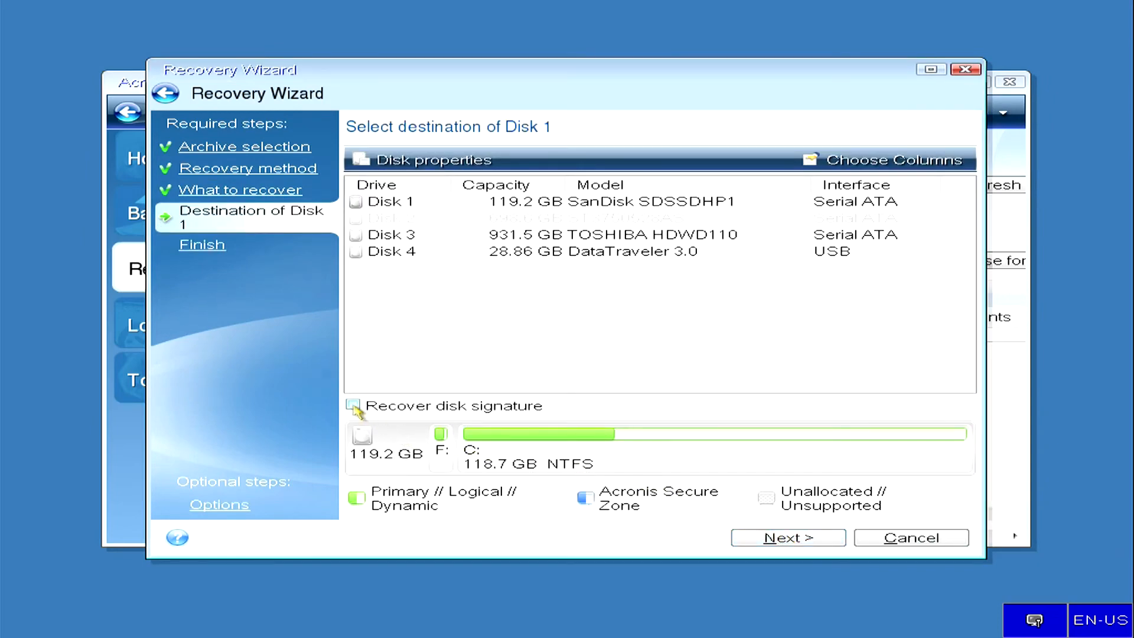
Step: Restore onto Disk 1 with its disk signature, confirm overwriting, and enable shutdown when complete
click(353, 405)
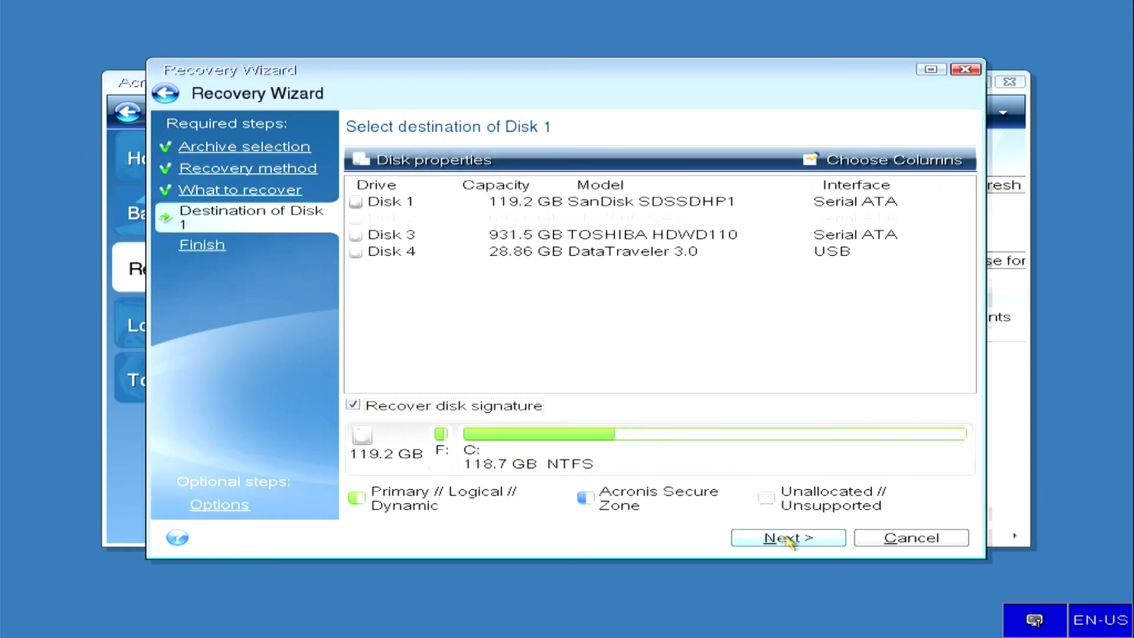
click(786, 537)
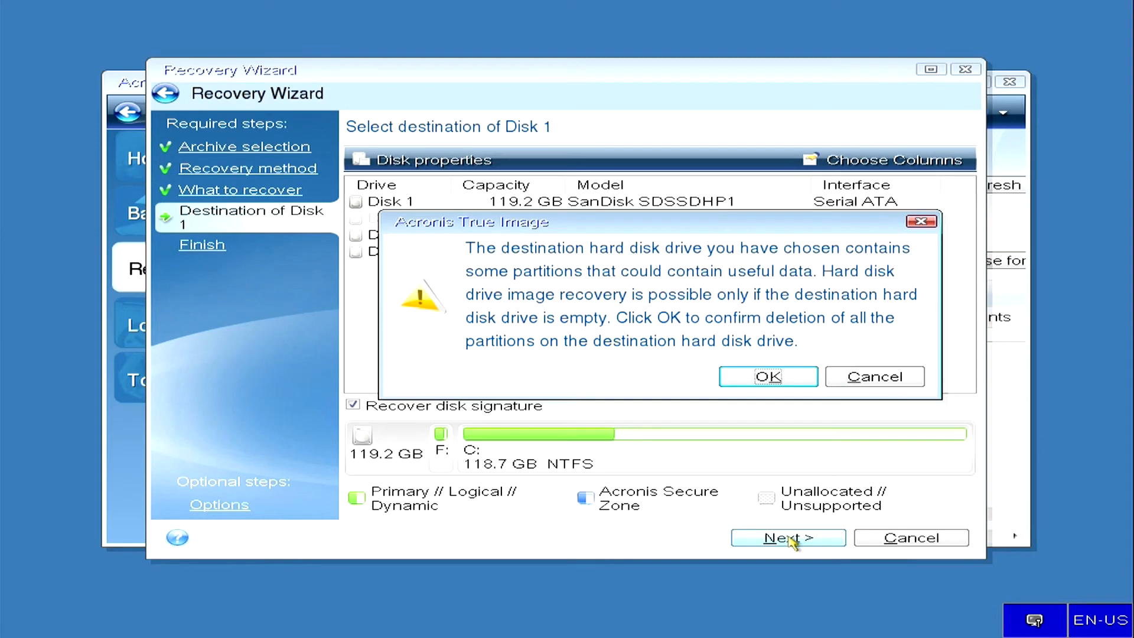
click(766, 376)
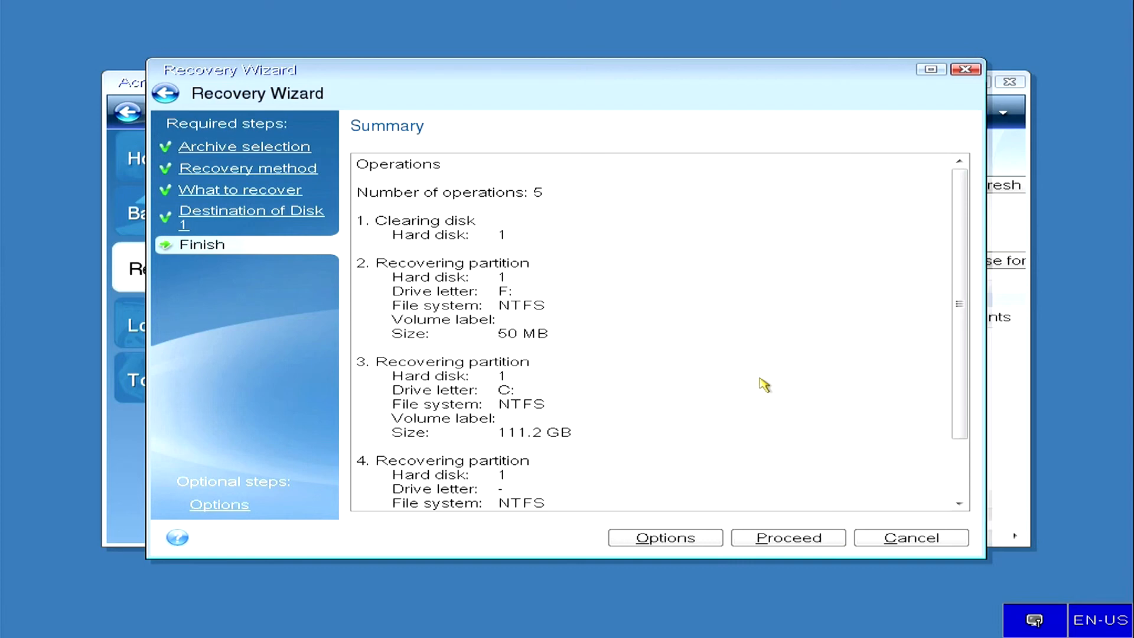
mouse_move(757, 447)
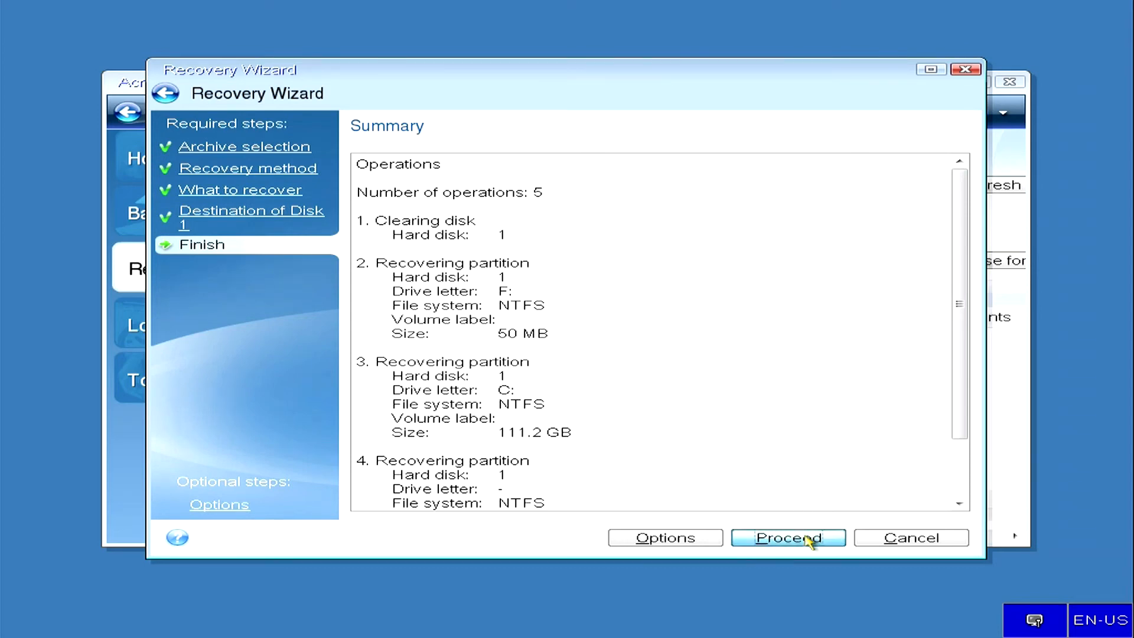
click(787, 537)
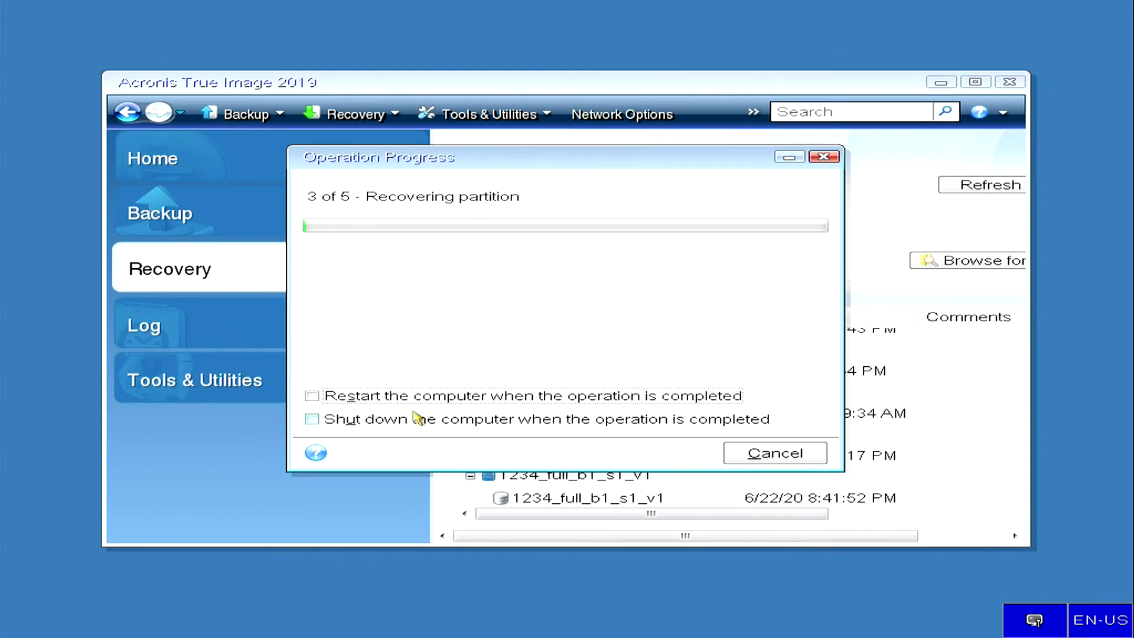
click(312, 419)
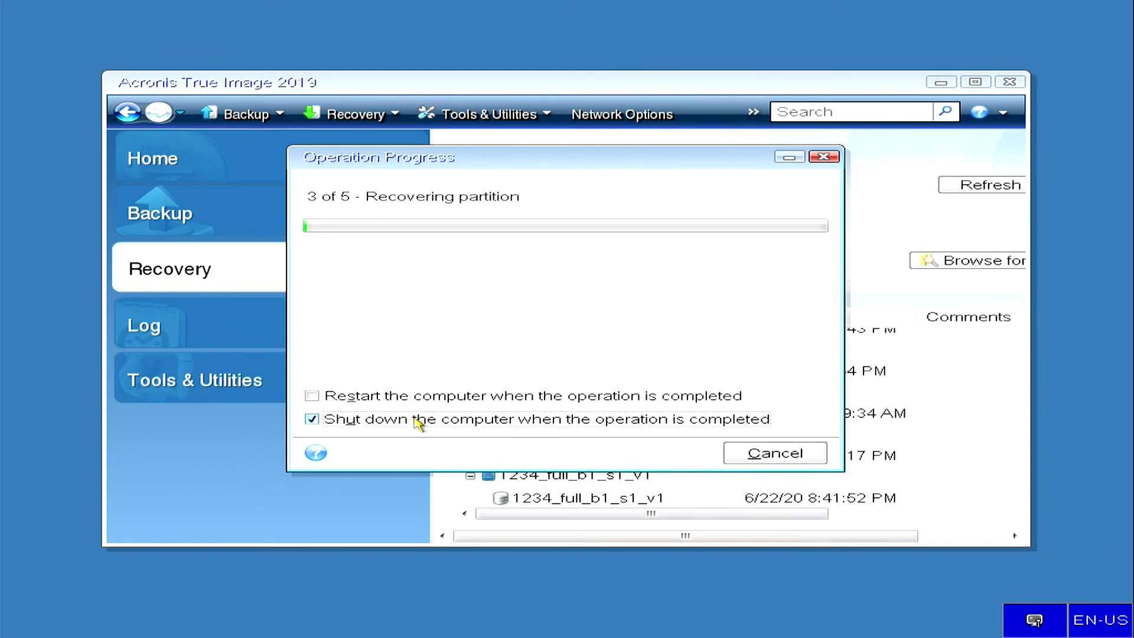
mouse_move(431, 462)
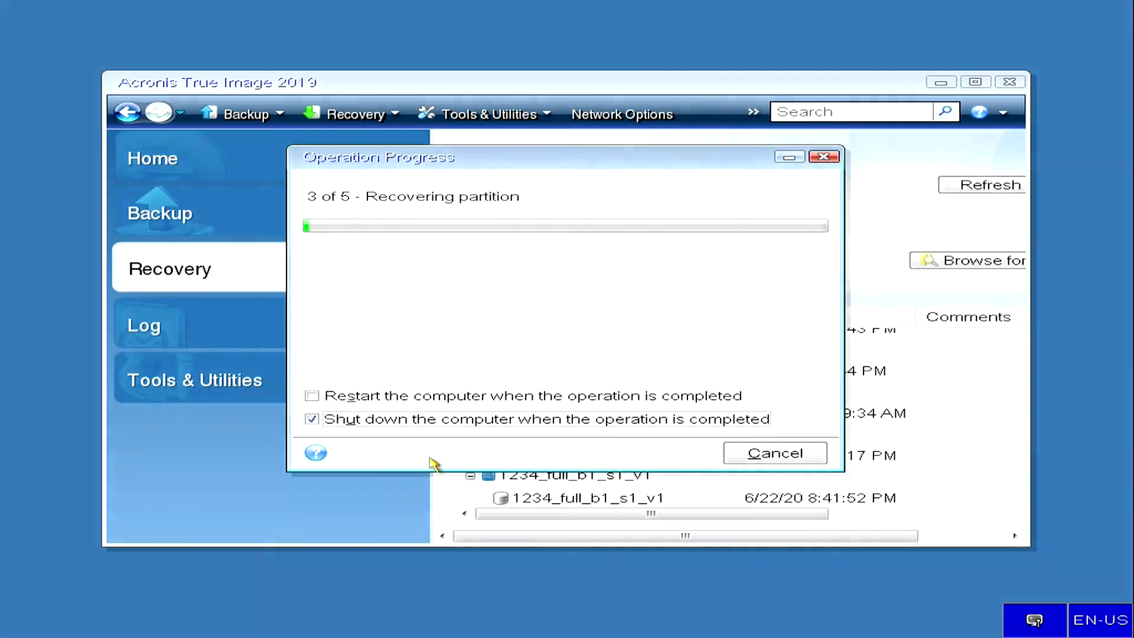